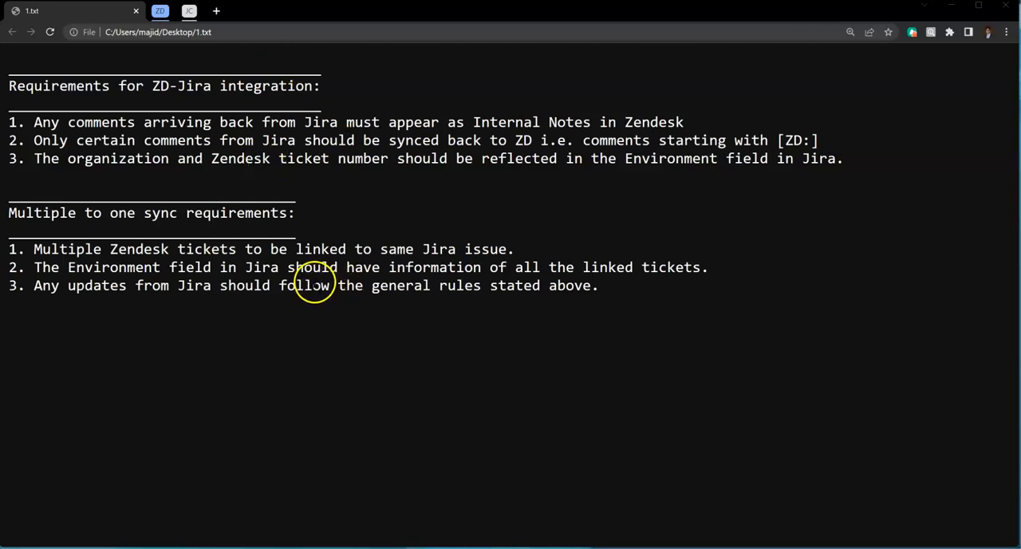
{"action": "mouse_move", "coordinate": [302, 115]}
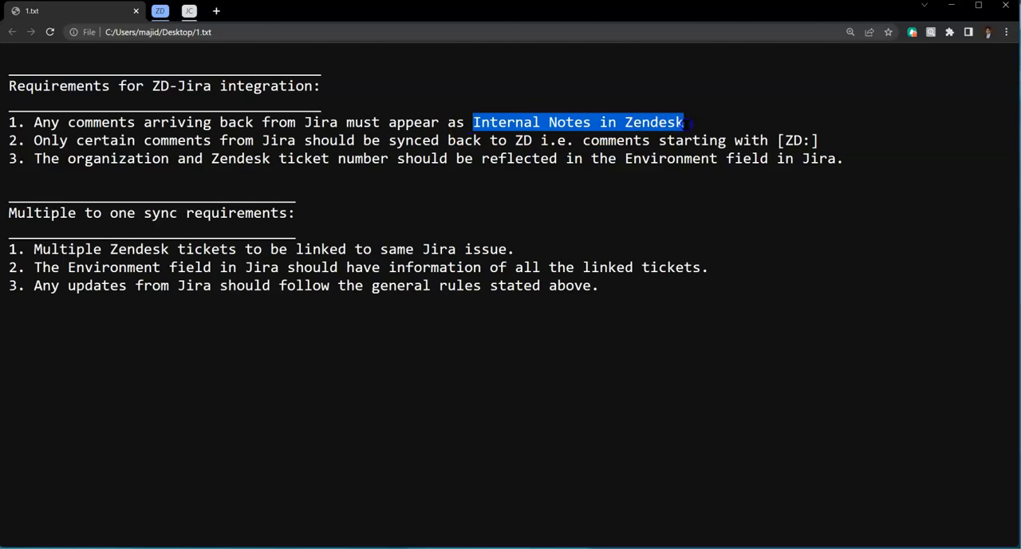
{"action": "mouse_move", "coordinate": [351, 158]}
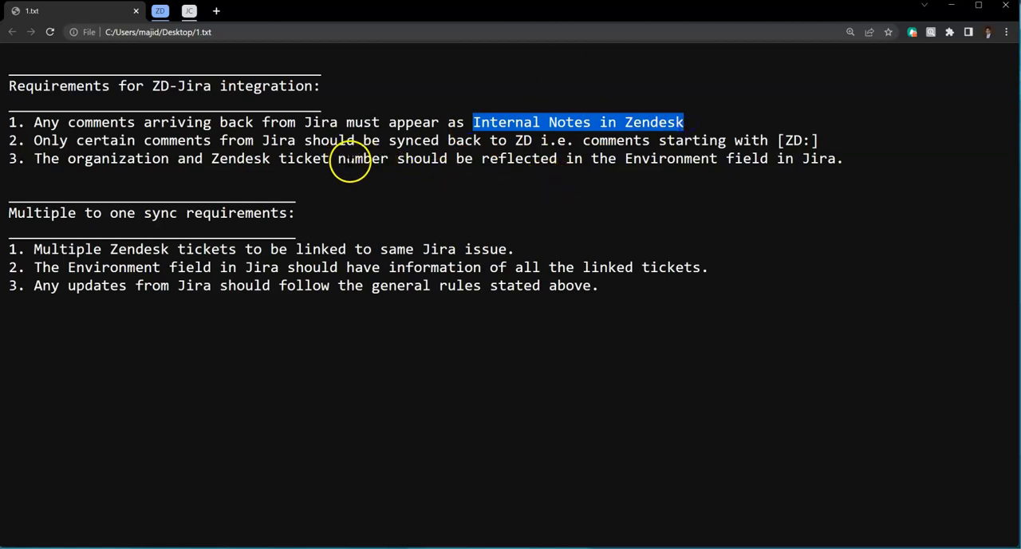
{"action": "mouse_move", "coordinate": [694, 140]}
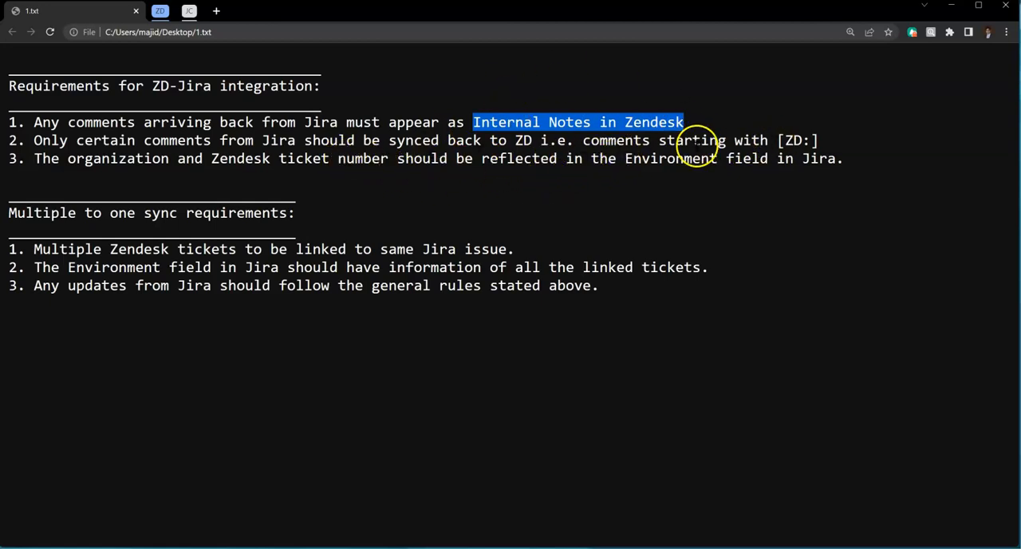
Step: Highlight the [ZD:] comment prefix and Environment field requirements in the spec
{"action": "double_click", "coordinate": [281, 140]}
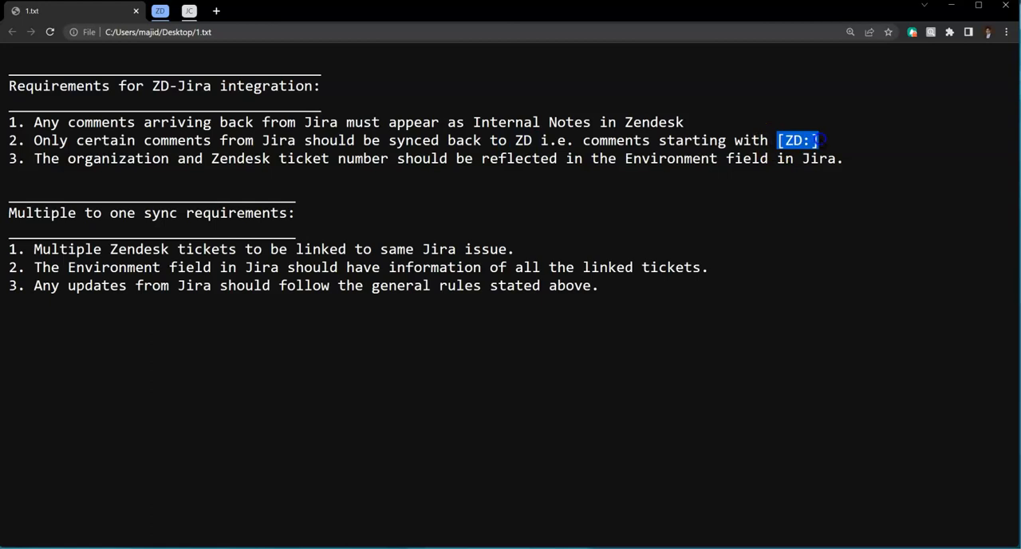
{"action": "mouse_move", "coordinate": [677, 179]}
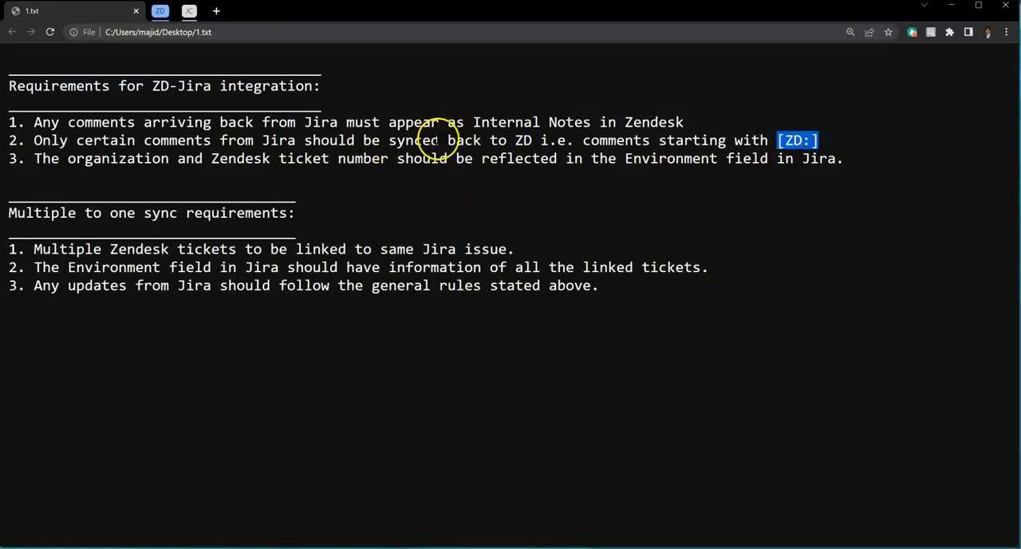
{"action": "left_click_drag", "start_coordinate": [8, 121], "coordinate": [590, 121]}
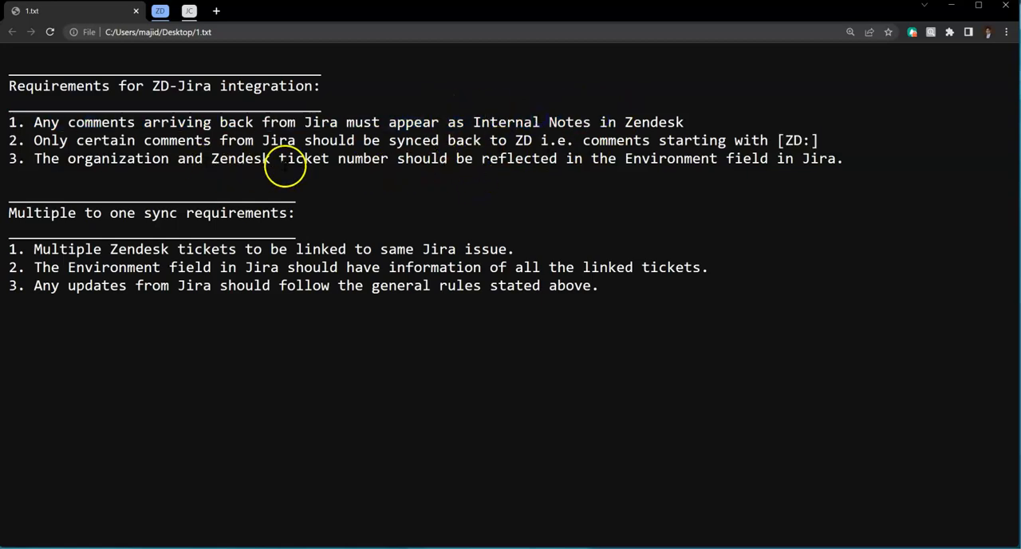
{"action": "double_click", "coordinate": [671, 158]}
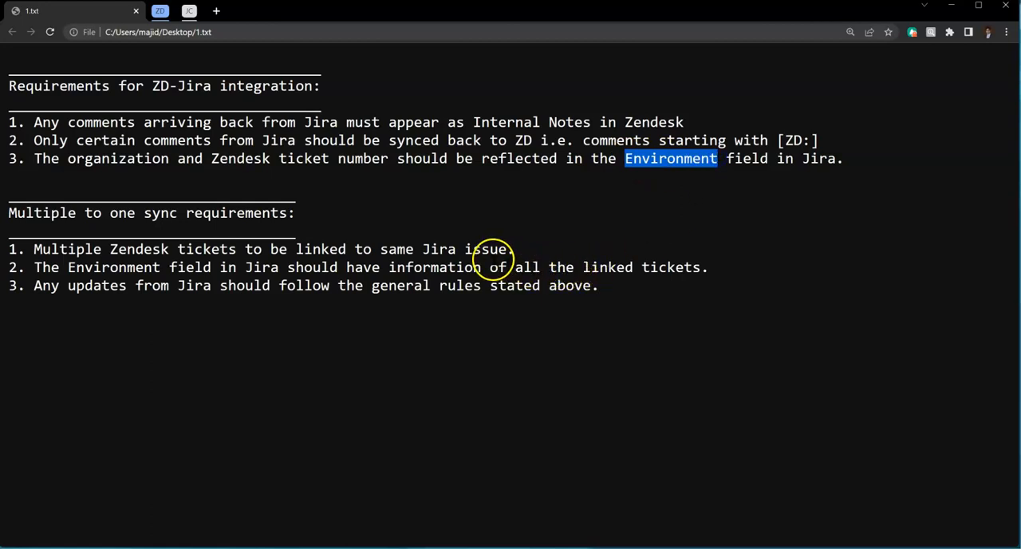
{"action": "mouse_move", "coordinate": [76, 159]}
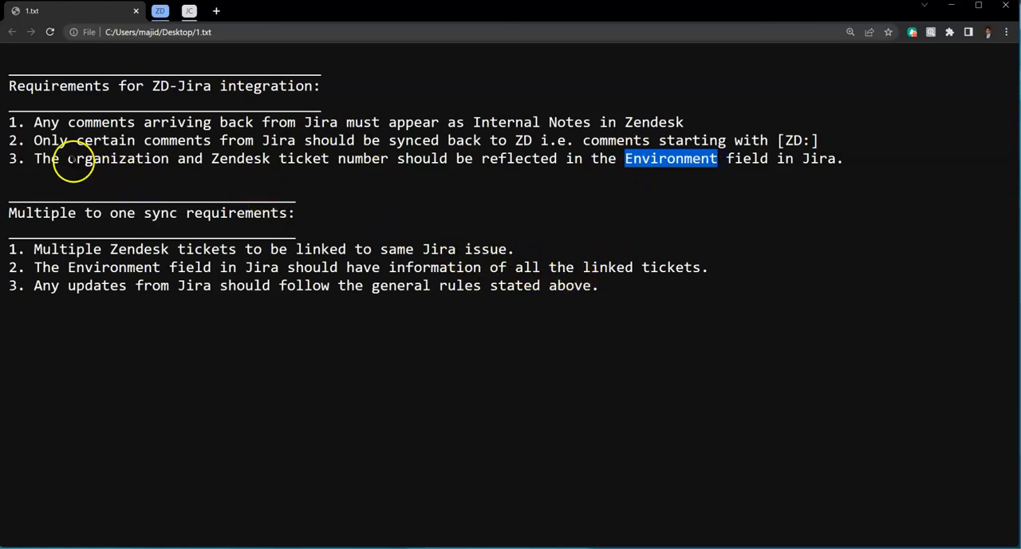
{"action": "double_click", "coordinate": [118, 158]}
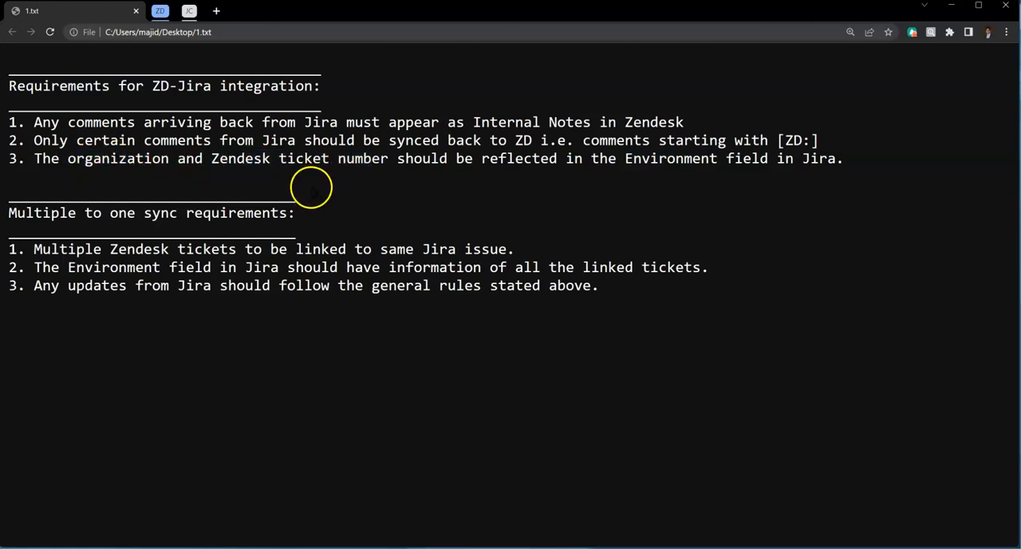
{"action": "mouse_move", "coordinate": [241, 214]}
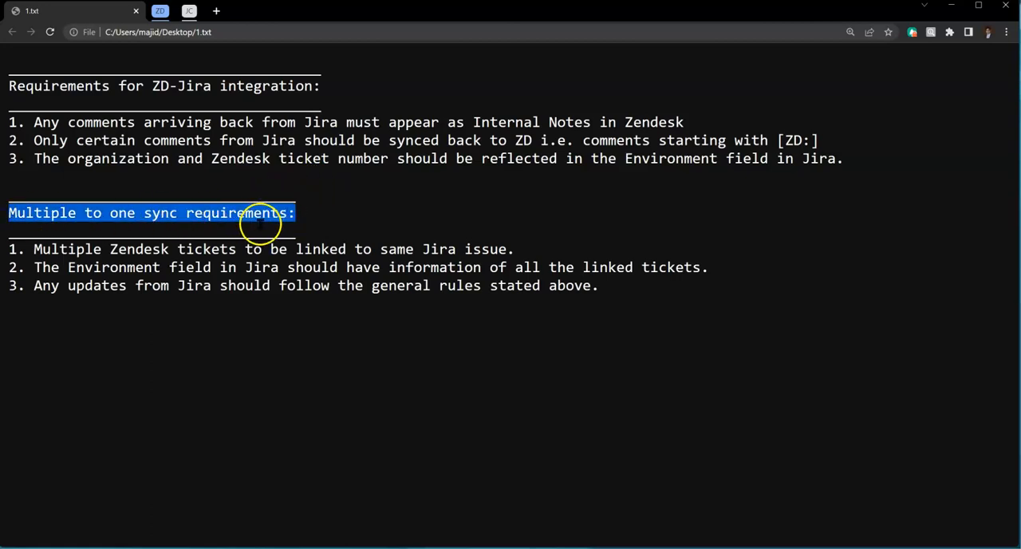
{"action": "mouse_move", "coordinate": [300, 236]}
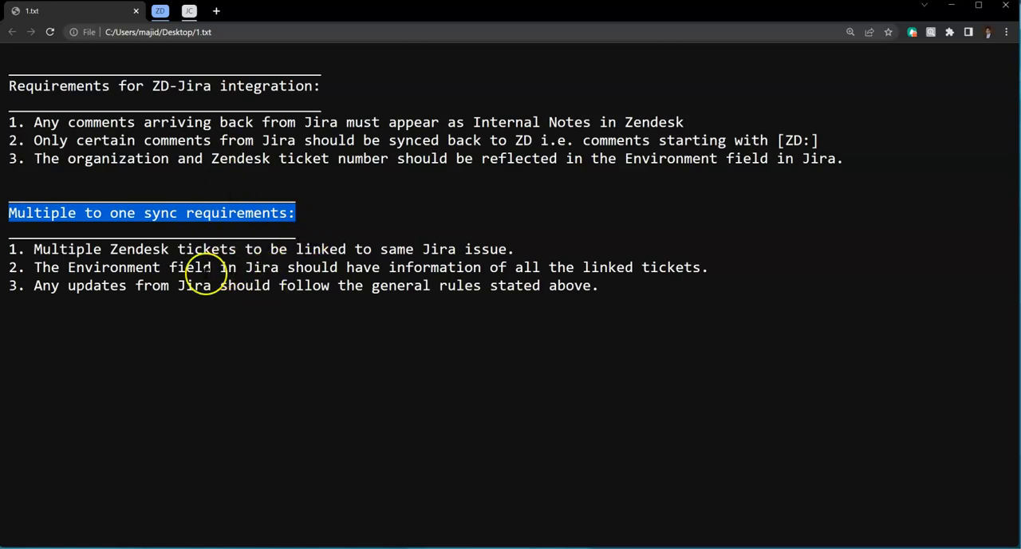
{"action": "double_click", "coordinate": [113, 268]}
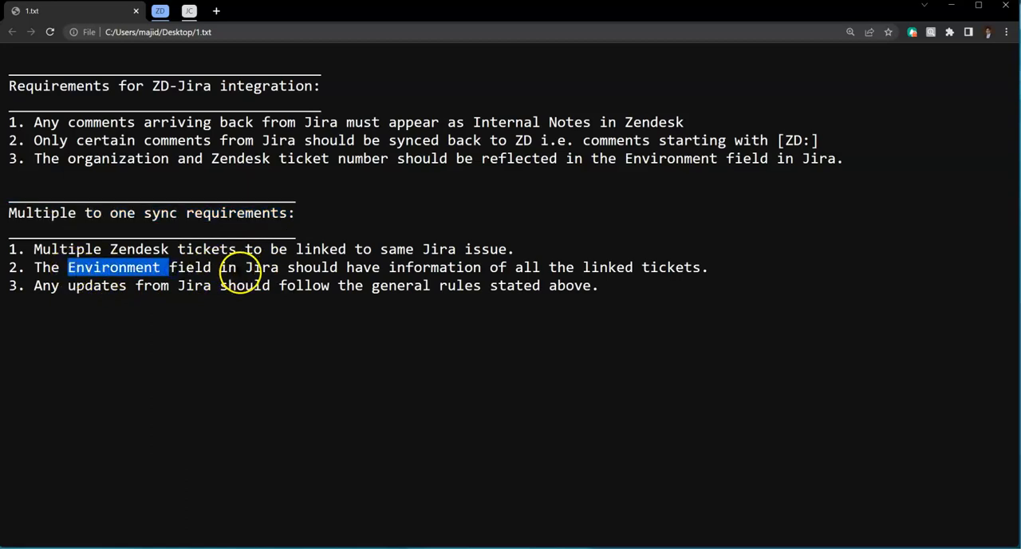
{"action": "mouse_move", "coordinate": [192, 200]}
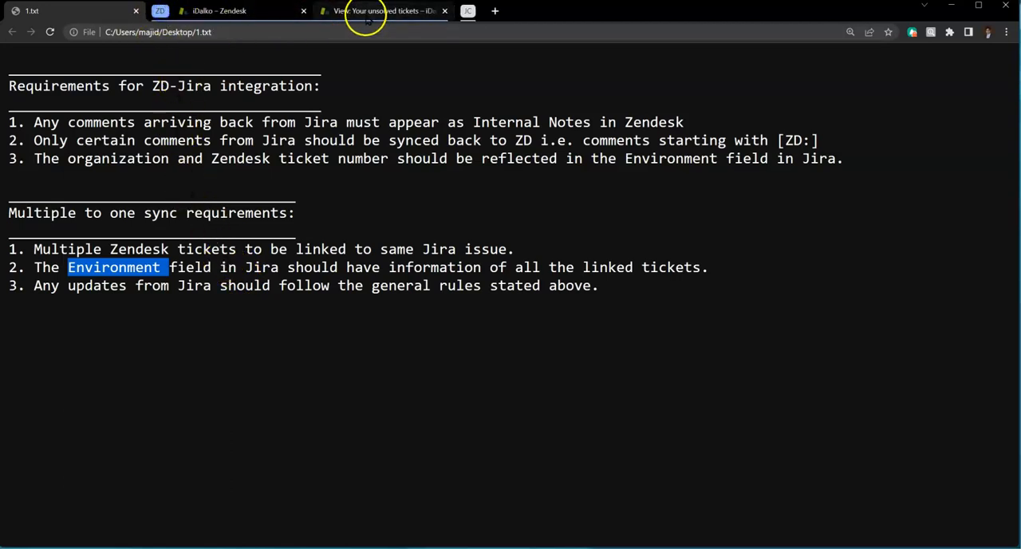
Step: Create ticket #1291 'Testing here' with description 'Just a description' and submit it as new
{"action": "left_click", "coordinate": [383, 11]}
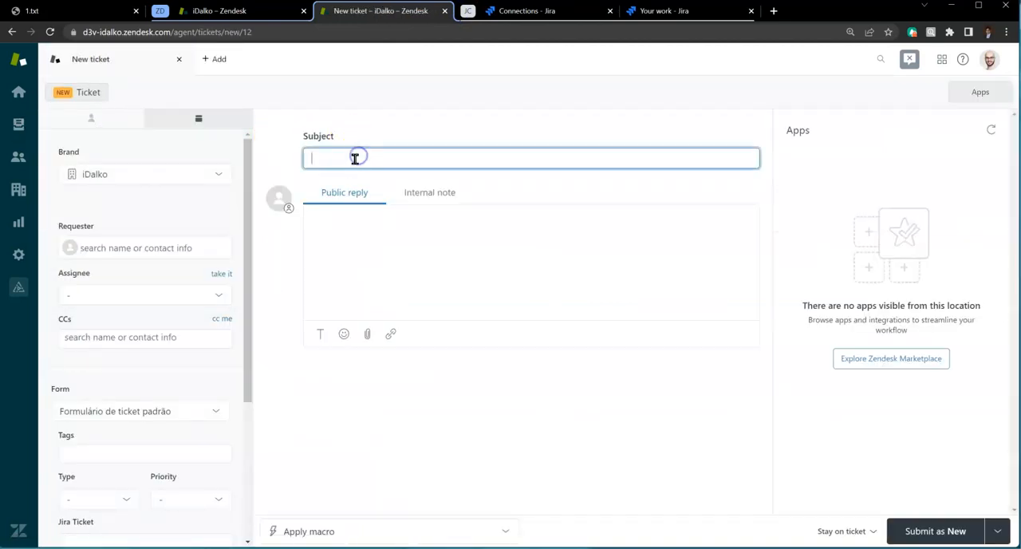
{"action": "type", "text": "Testing here"}
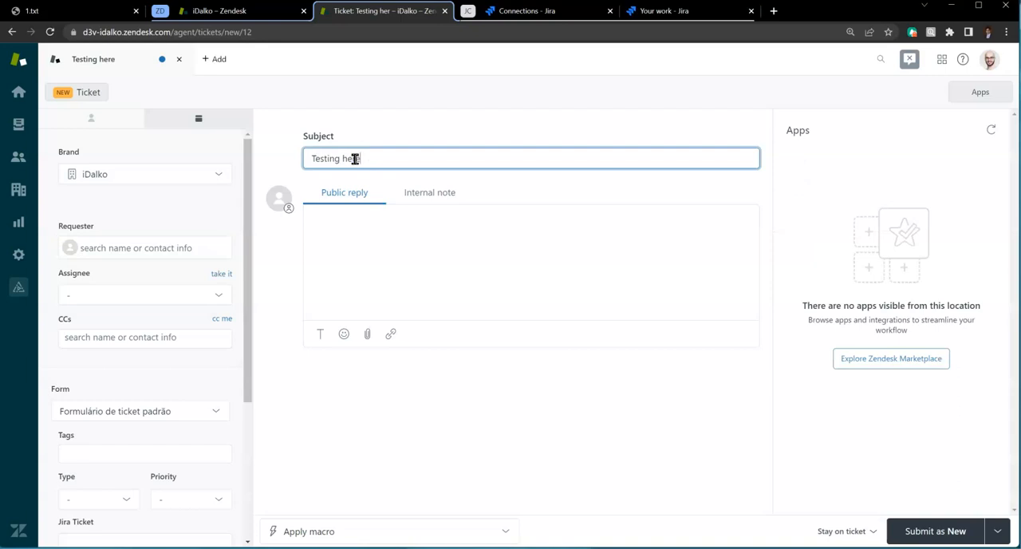
{"action": "type", "text": "Just"}
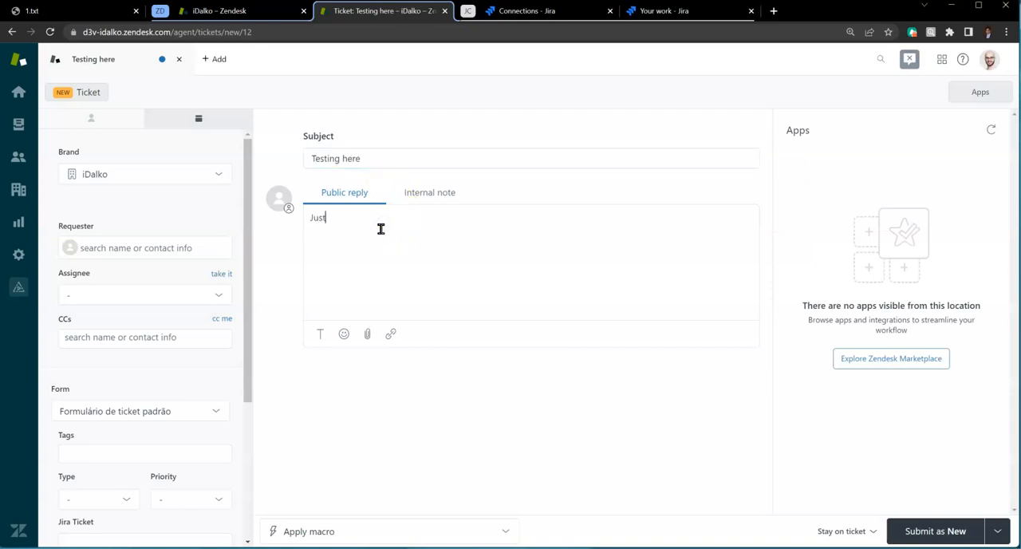
{"action": "type", "text": "a description"}
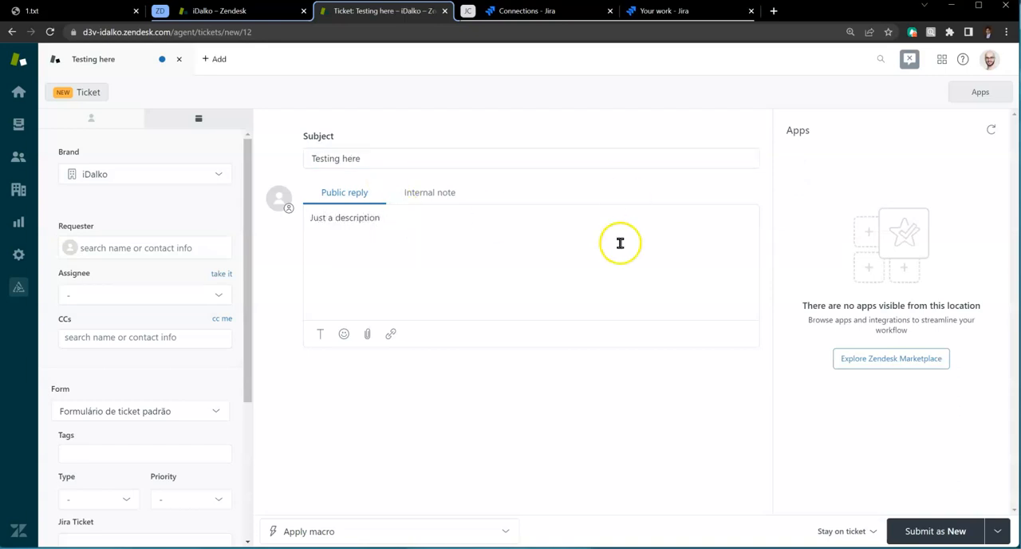
{"action": "left_click", "coordinate": [935, 529]}
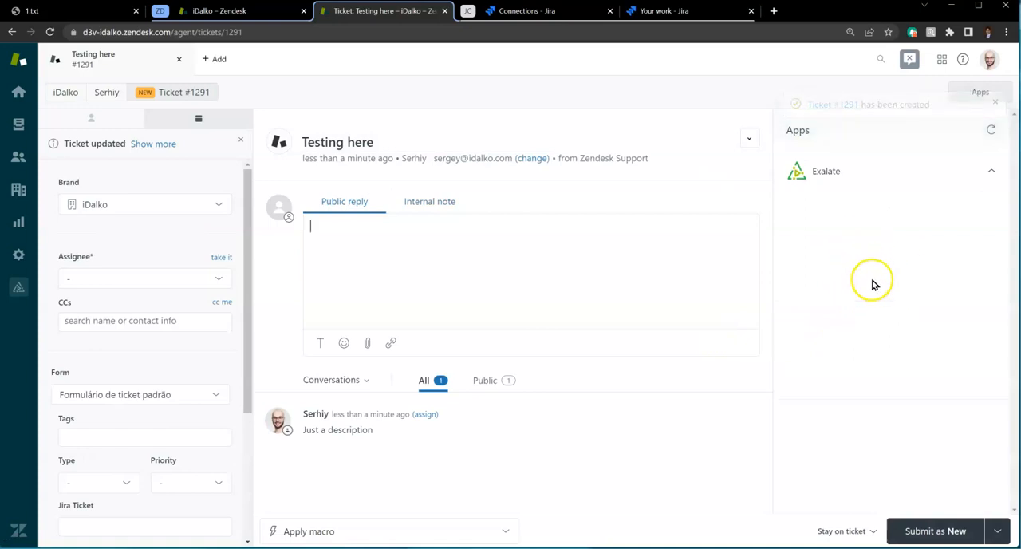
Step: Exalate ticket #1291 over the Brad connection and follow the CM-285 remote link to Jira
{"action": "left_click", "coordinate": [827, 170]}
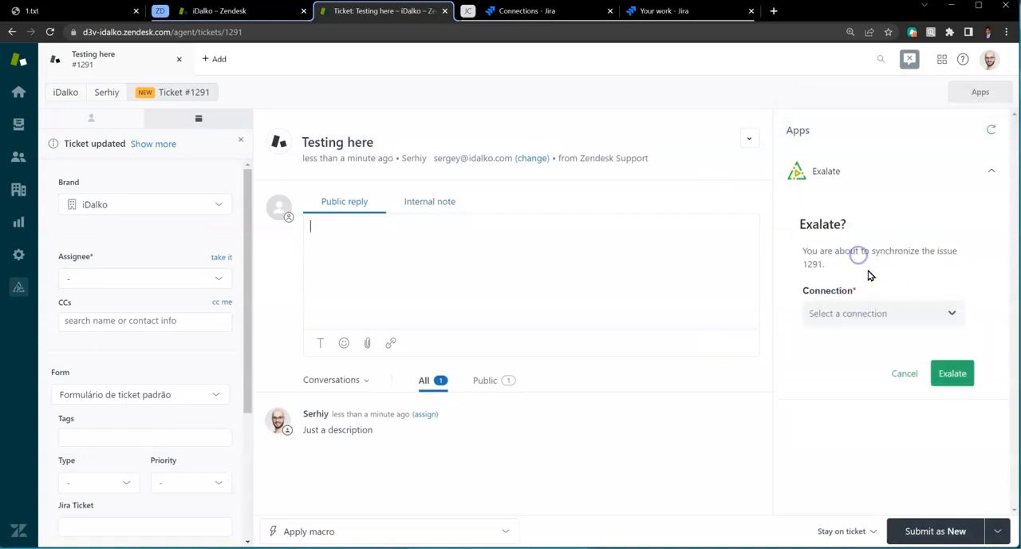
{"action": "left_click", "coordinate": [884, 313]}
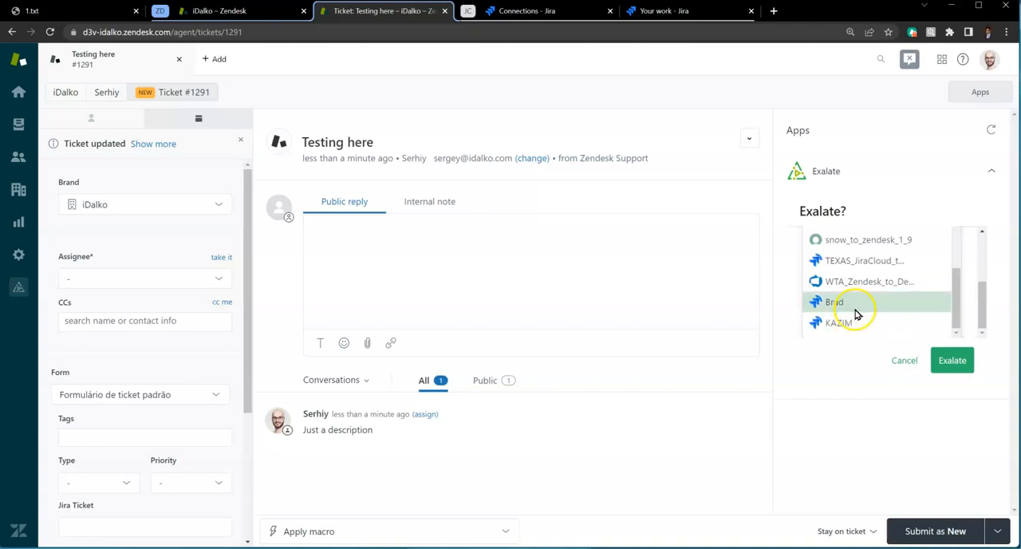
{"action": "left_click", "coordinate": [951, 360]}
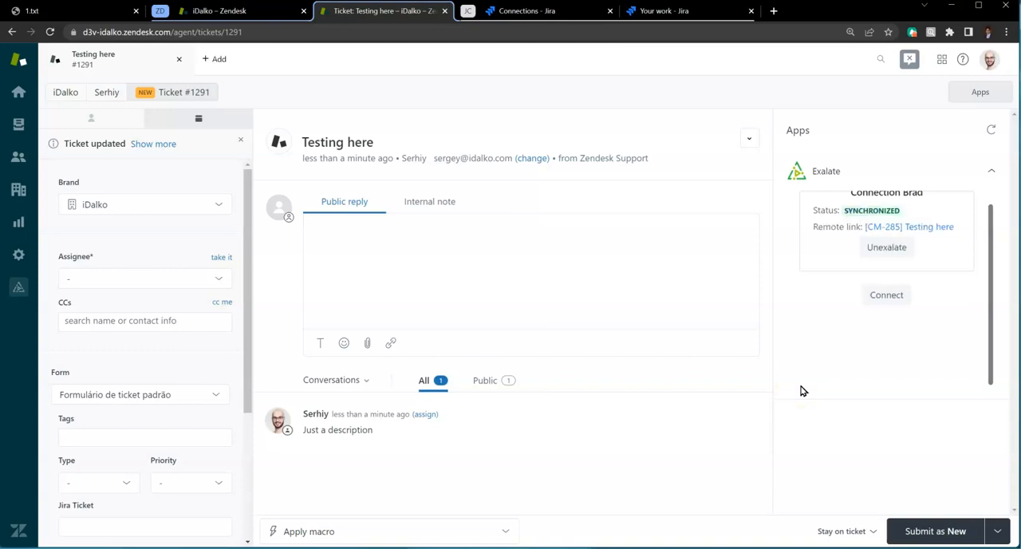
{"action": "left_click", "coordinate": [676, 11]}
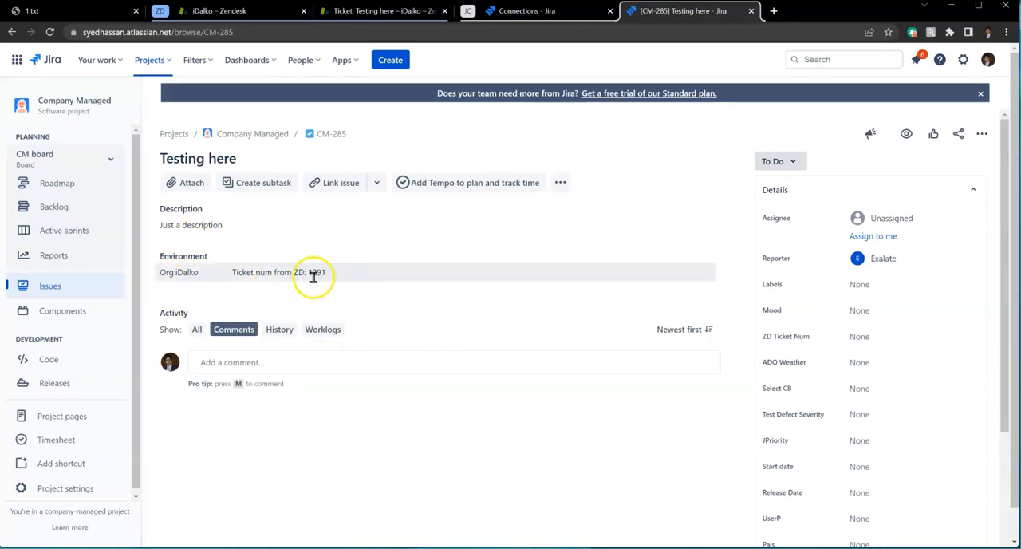
Step: Add the comment 'Comment 1' to Jira issue CM-285
{"action": "left_click", "coordinate": [375, 10]}
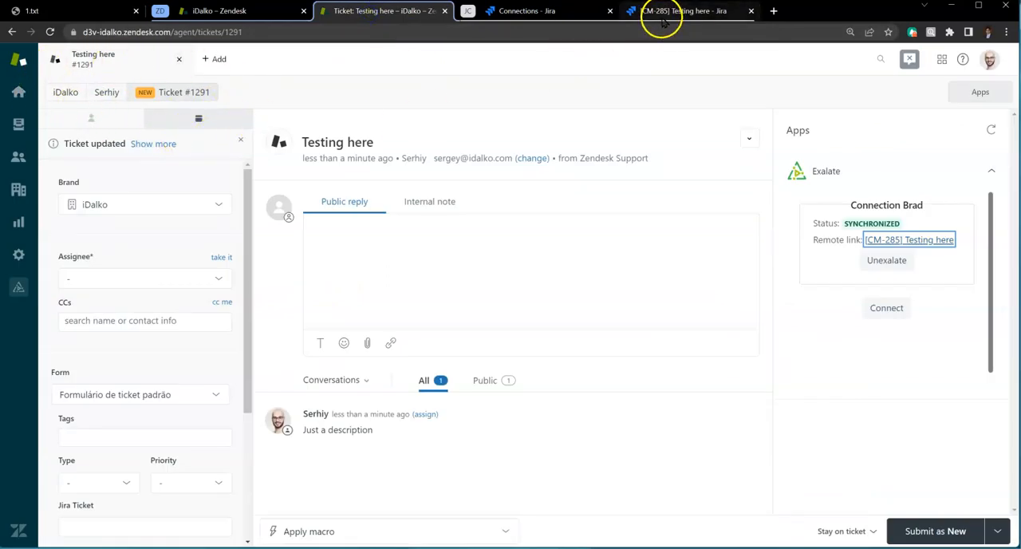
{"action": "left_click", "coordinate": [675, 9]}
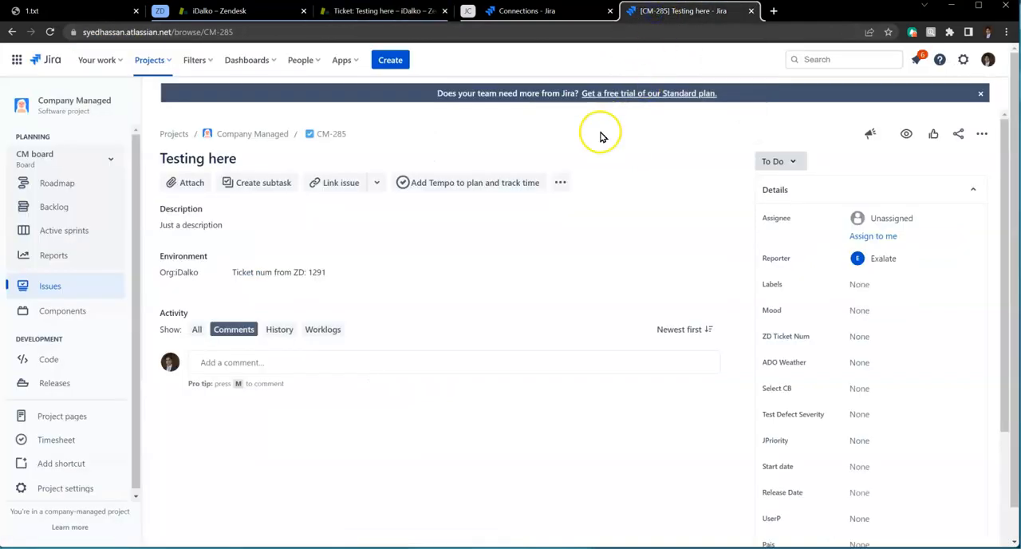
{"action": "left_click", "coordinate": [455, 362]}
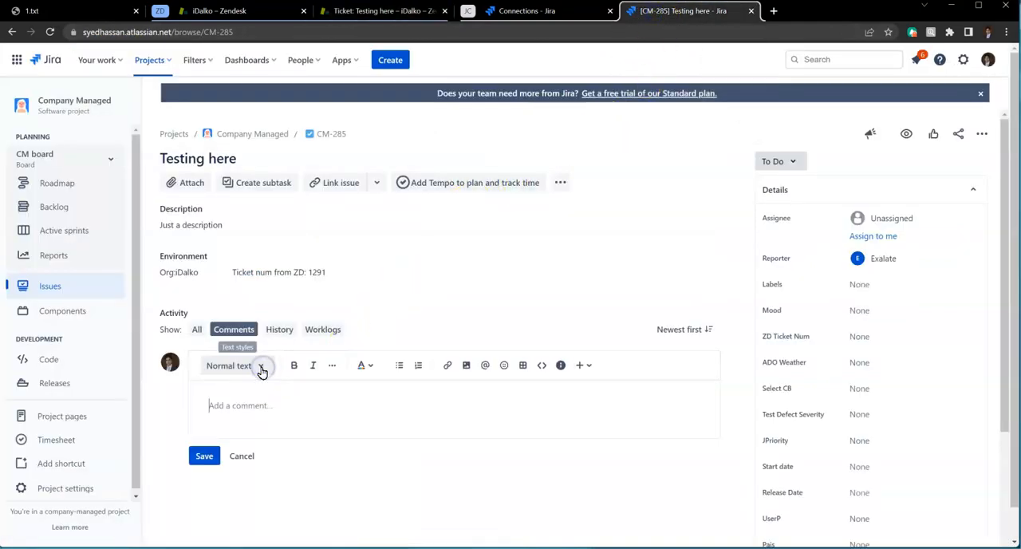
{"action": "type", "text": "Comment"}
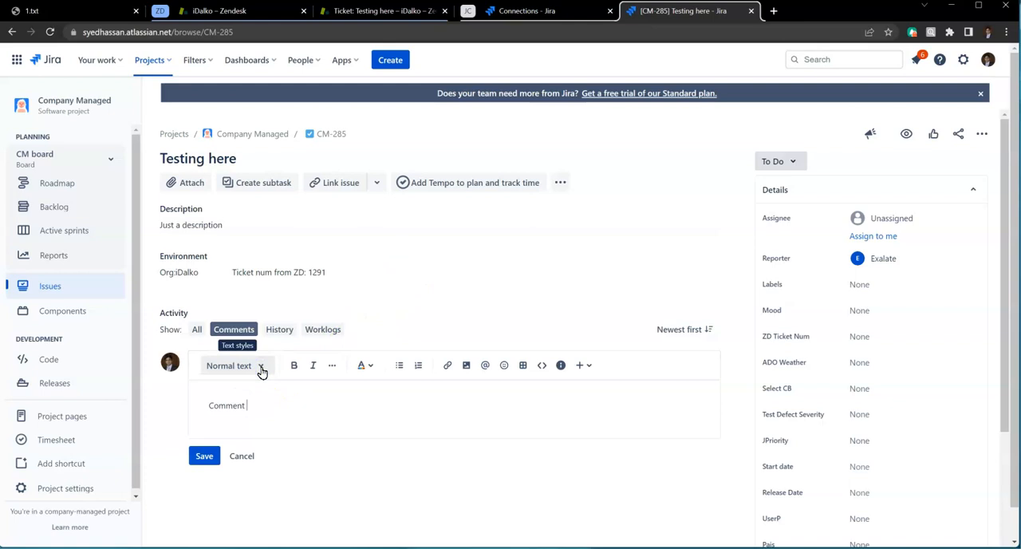
{"action": "left_click", "coordinate": [205, 457]}
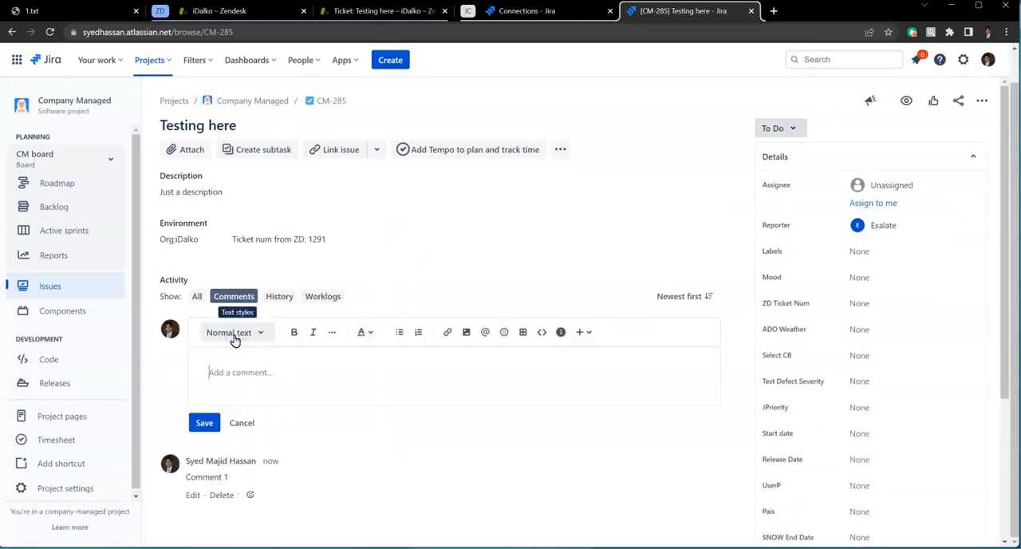
Step: Add the comments '[ZD] Comment 2' and 'Comment 3' to CM-285
{"action": "type", "text": "[ZD]"}
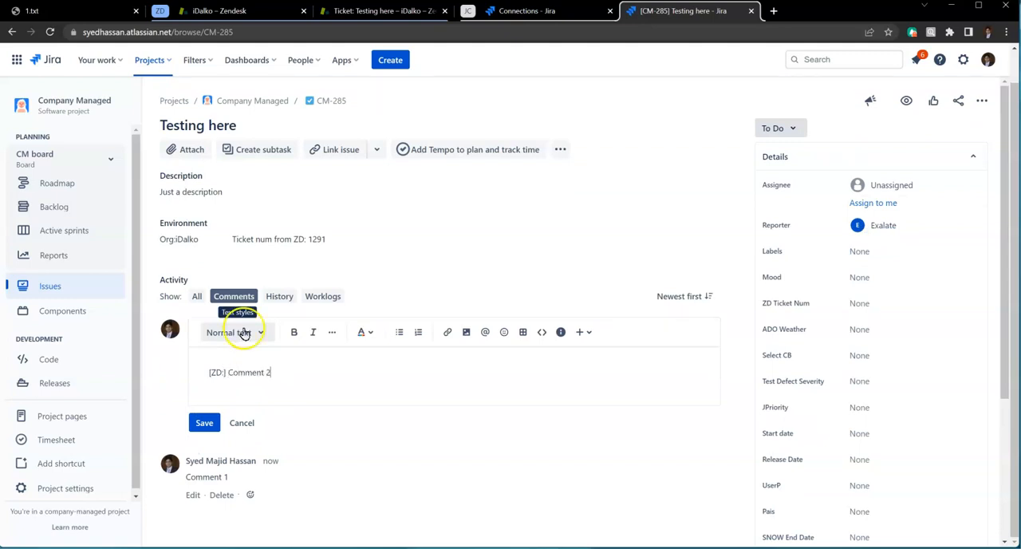
{"action": "left_click", "coordinate": [204, 422]}
{"action": "type", "text": "Comment"}
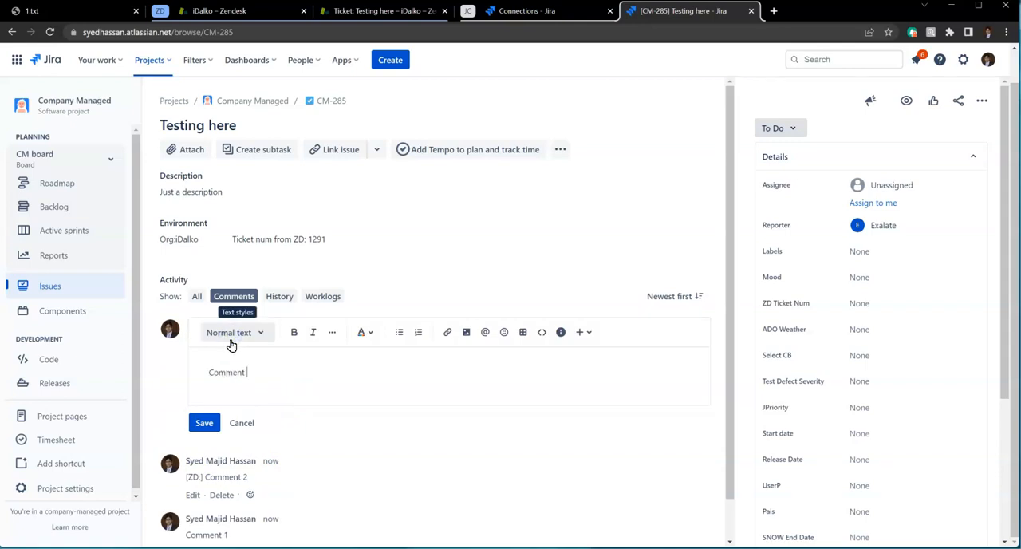
{"action": "left_click", "coordinate": [205, 423]}
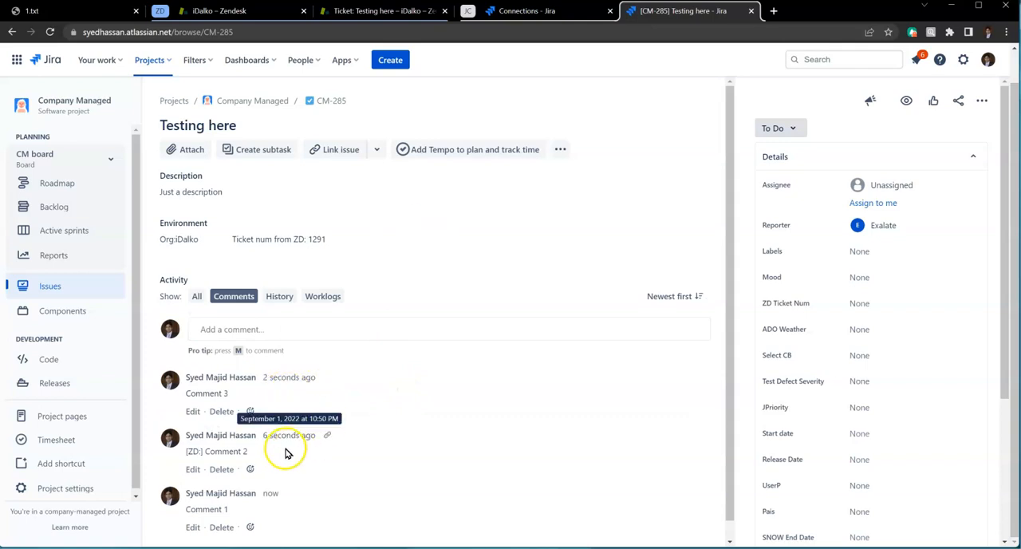
{"action": "double_click", "coordinate": [217, 451]}
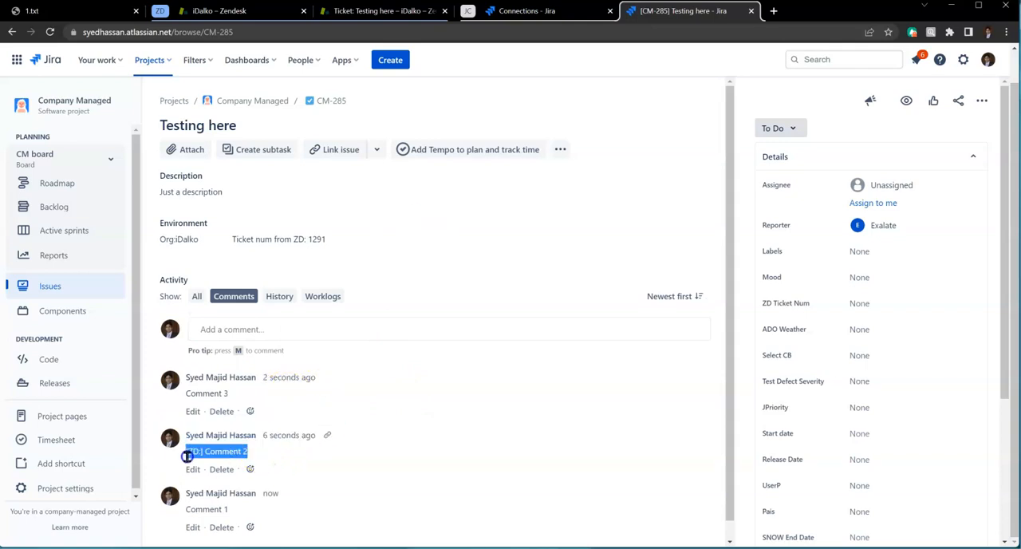
{"action": "mouse_move", "coordinate": [292, 437]}
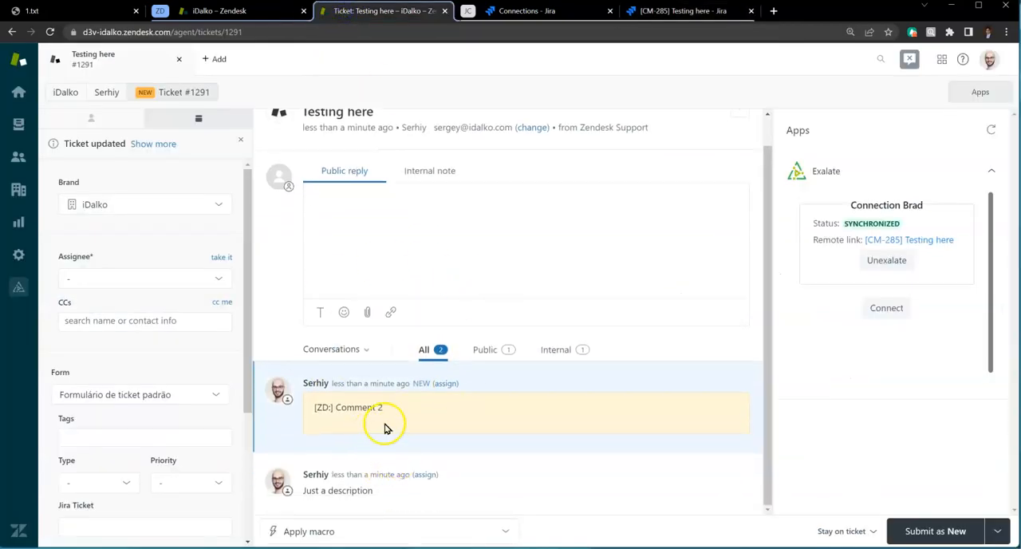
Step: Verify the synced [ZD] Comment 2 on ticket #1291 and submit a public reply 'Comment 4'
{"action": "double_click", "coordinate": [345, 408]}
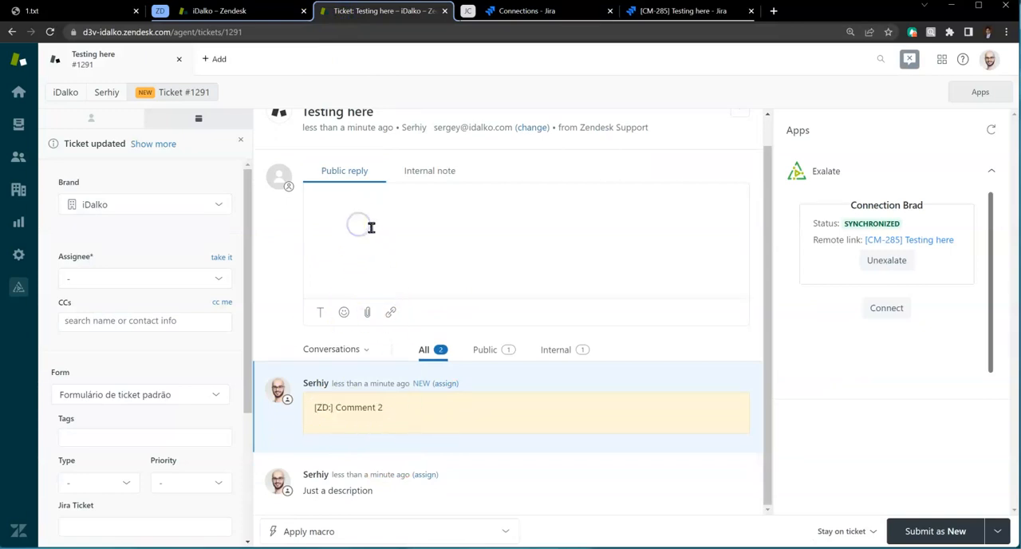
{"action": "type", "text": "Comment"}
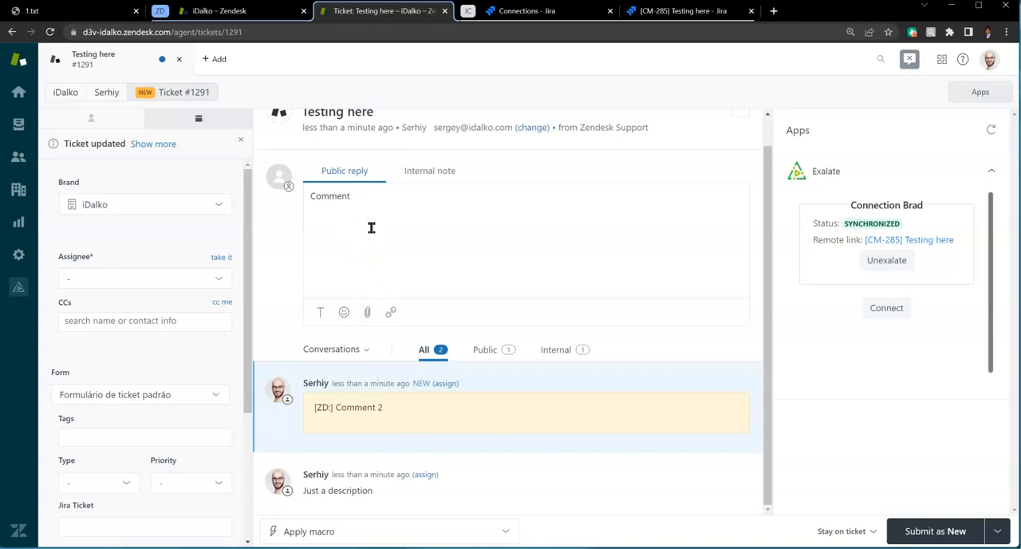
{"action": "type", "text": "Comment 4"}
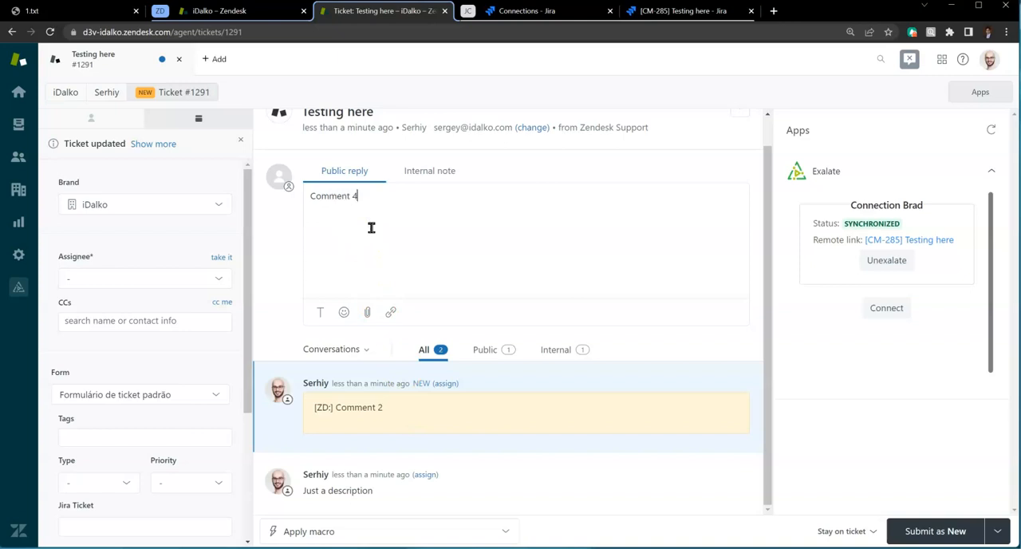
{"action": "mouse_move", "coordinate": [845, 450]}
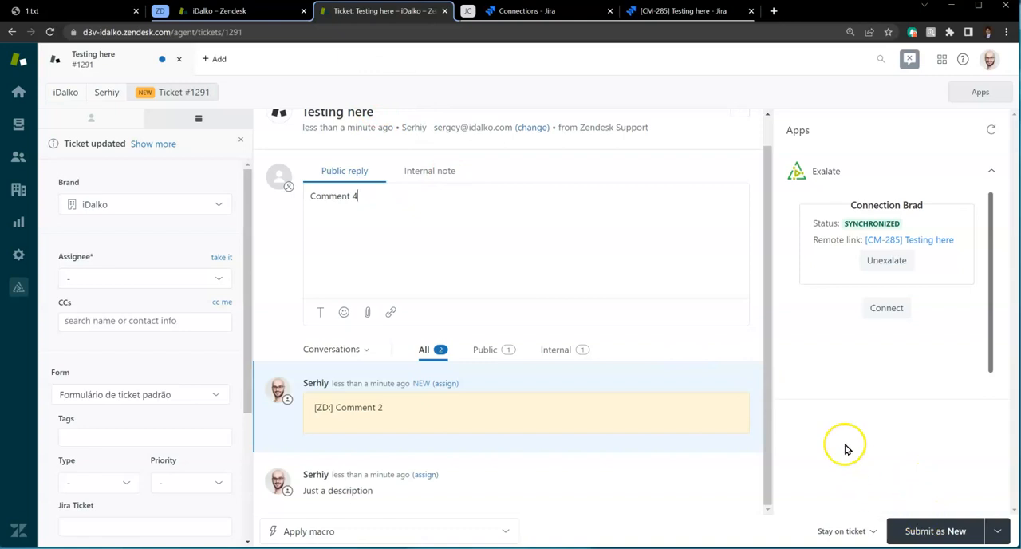
{"action": "left_click", "coordinate": [935, 530]}
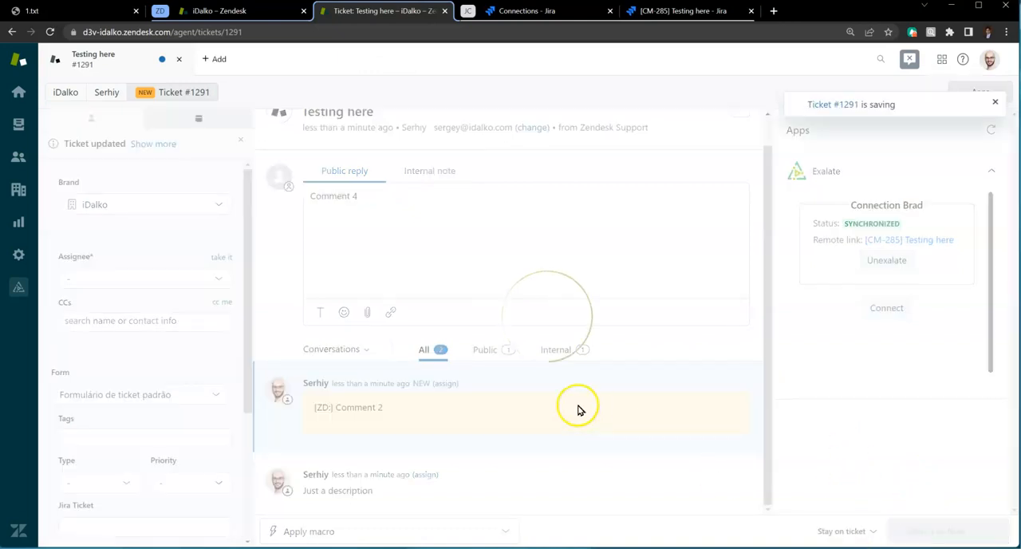
{"action": "left_click", "coordinate": [684, 11]}
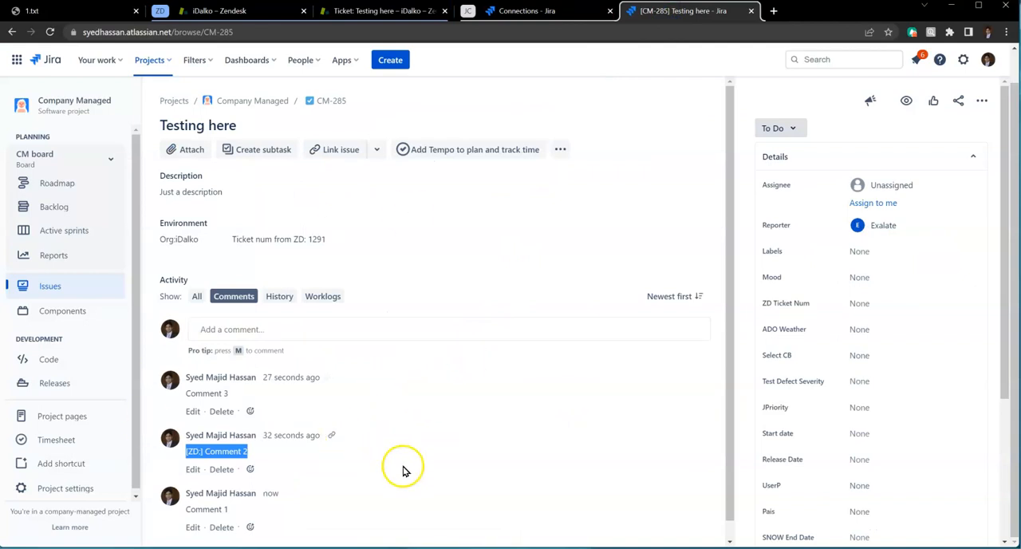
{"action": "mouse_move", "coordinate": [476, 485]}
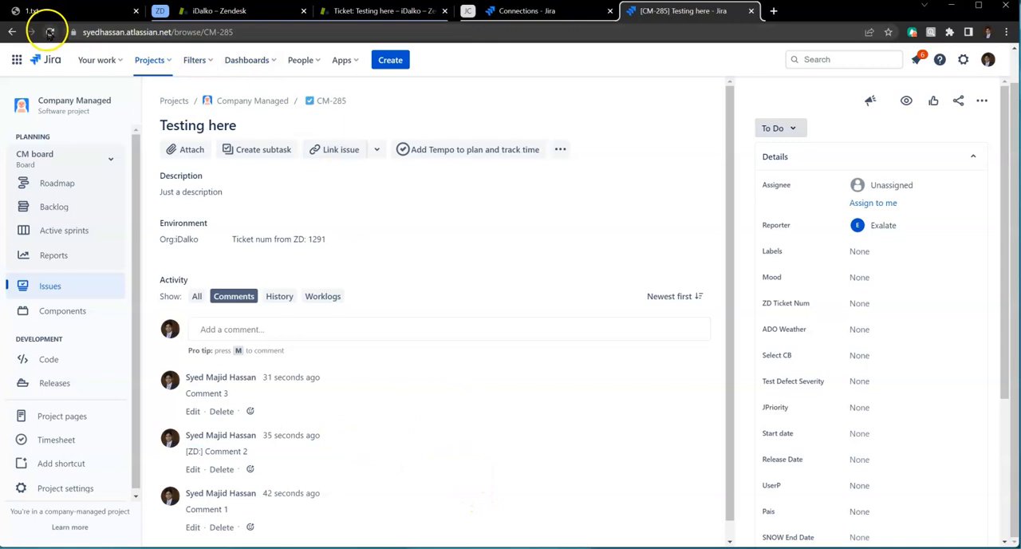
Step: Reload CM-285 in Jira to see Comment 4 synced in from Zendesk via Exalate
{"action": "left_click", "coordinate": [51, 30]}
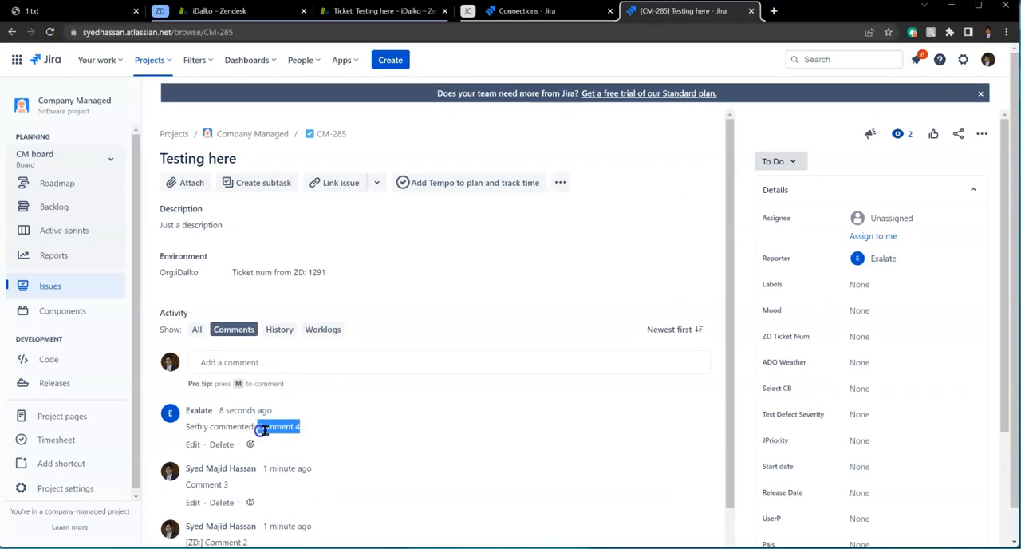
{"action": "left_click", "coordinate": [370, 11]}
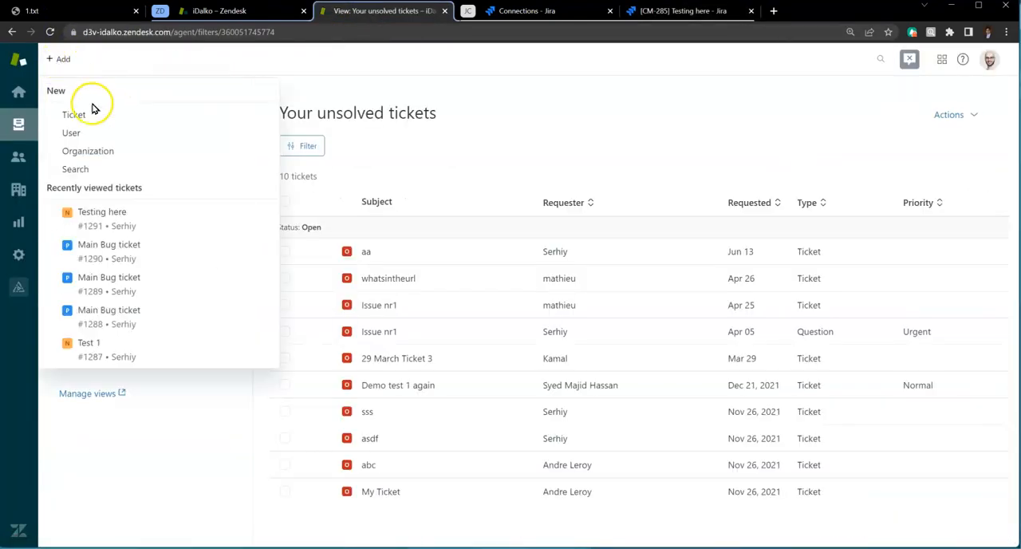
Step: Create ticket #1292 'Master bug Ticket' with description 'Bug requirements here'
{"action": "left_click", "coordinate": [74, 109]}
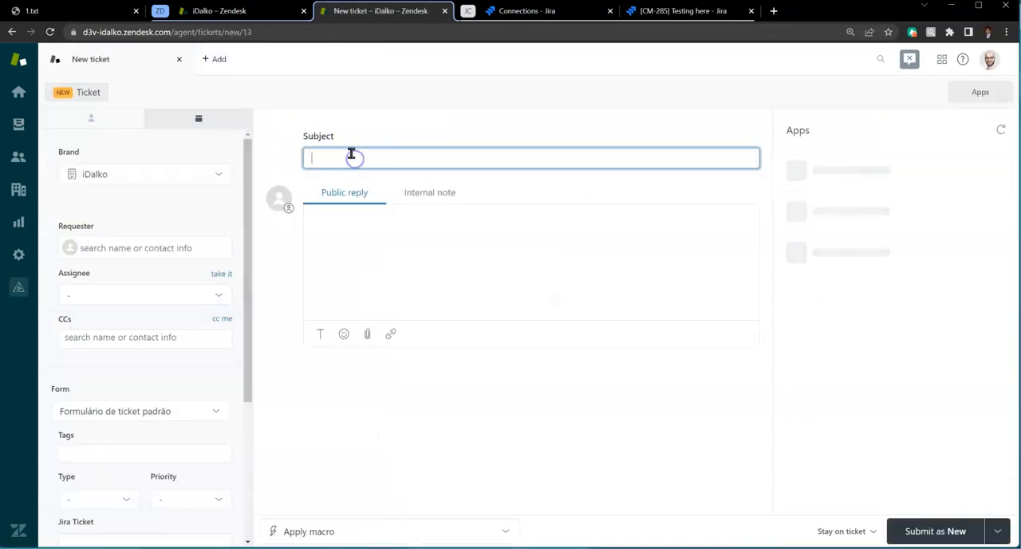
{"action": "type", "text": "Master bug Ticket"}
{"action": "left_click", "coordinate": [532, 262]}
{"action": "type", "text": "Bug re"}
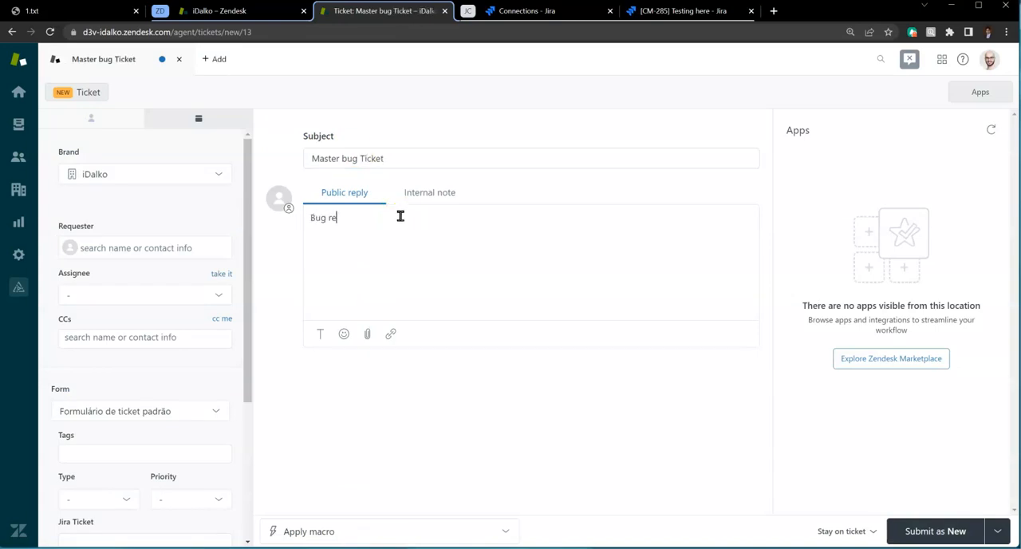
{"action": "type", "text": "quirements"}
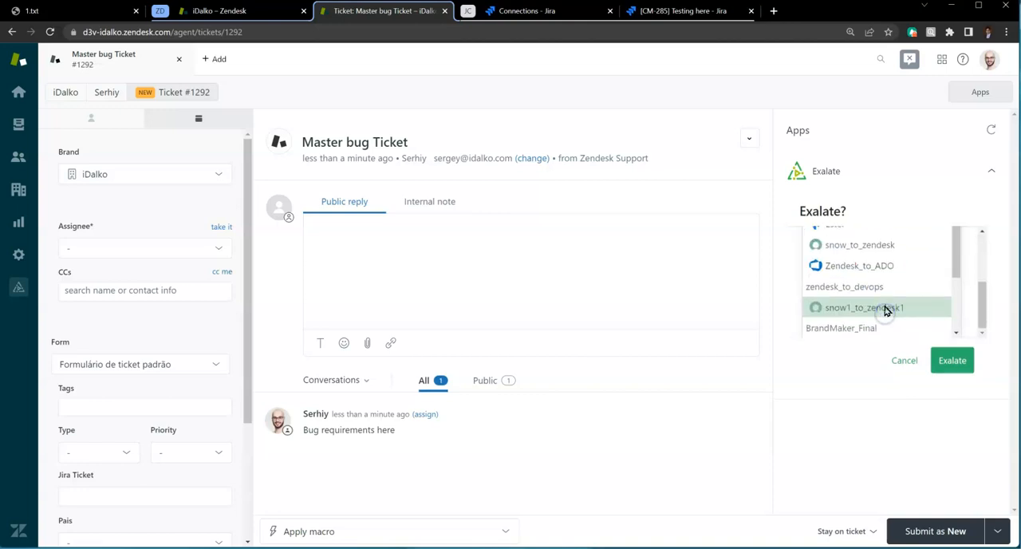
Step: Exalate ticket #1292 over the Brad connection to Jira issue CM-286 'Master bug Ticket'
{"action": "left_click", "coordinate": [876, 307]}
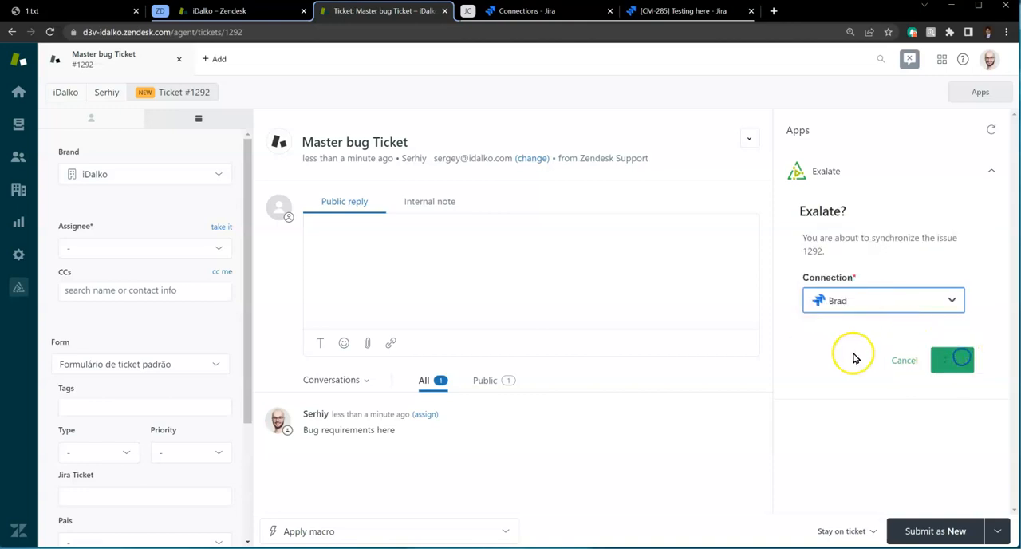
{"action": "left_click", "coordinate": [951, 361]}
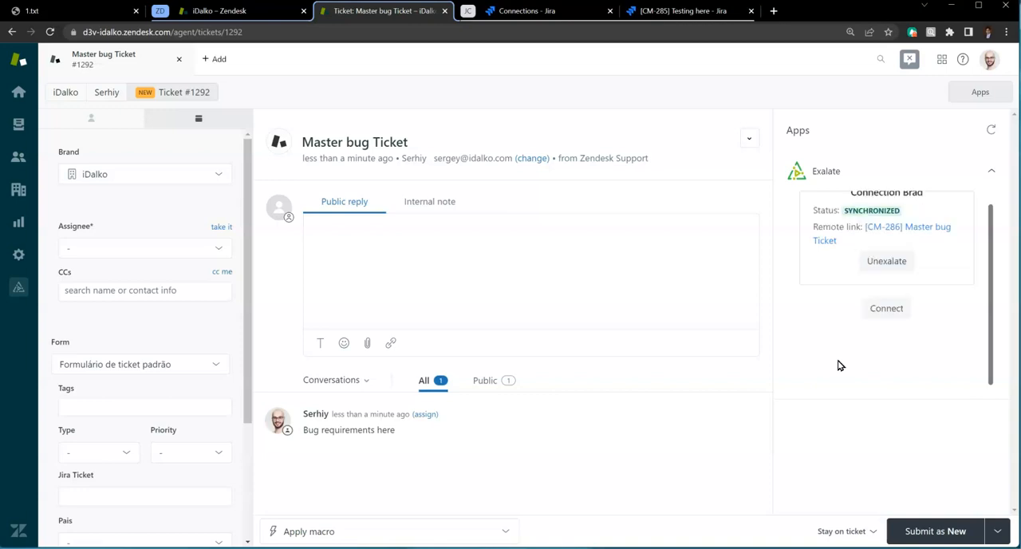
{"action": "mouse_move", "coordinate": [903, 238]}
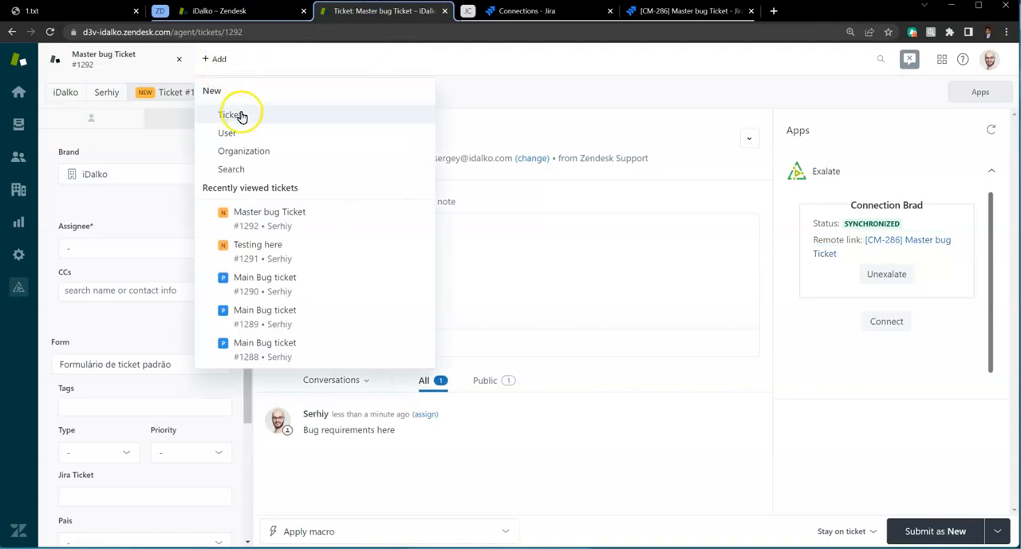
{"action": "left_click", "coordinate": [230, 115]}
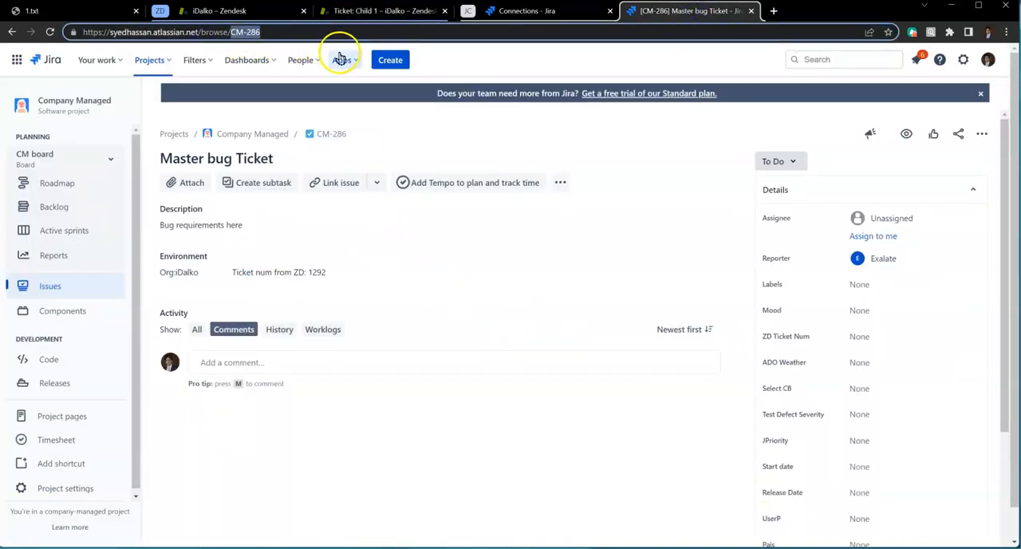
Step: Fill the Child 1 ticket's Jira Ticket field with CM-286 and submit it as ticket #1293
{"action": "left_click", "coordinate": [380, 9]}
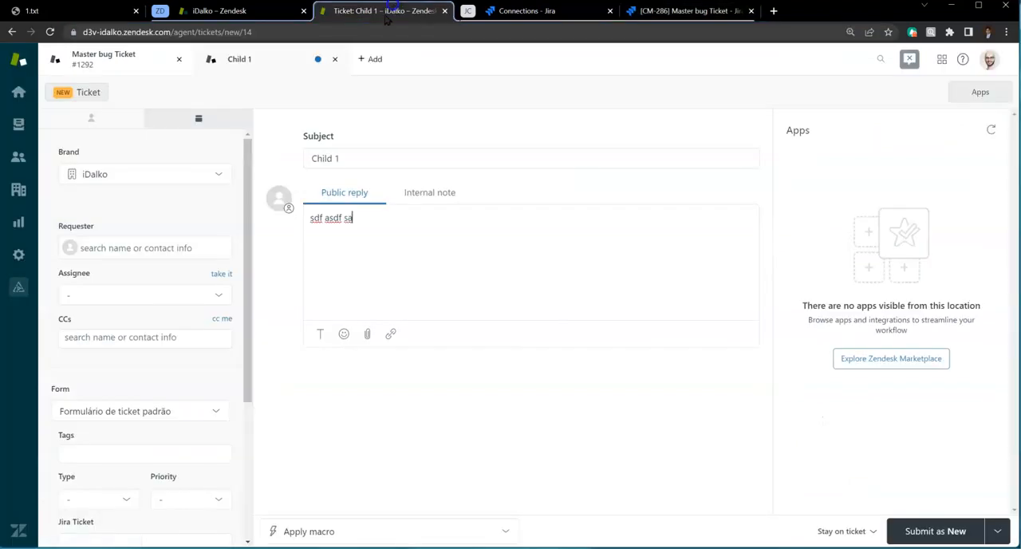
{"action": "scroll", "scroll_direction": "down", "scroll_amount": 3}
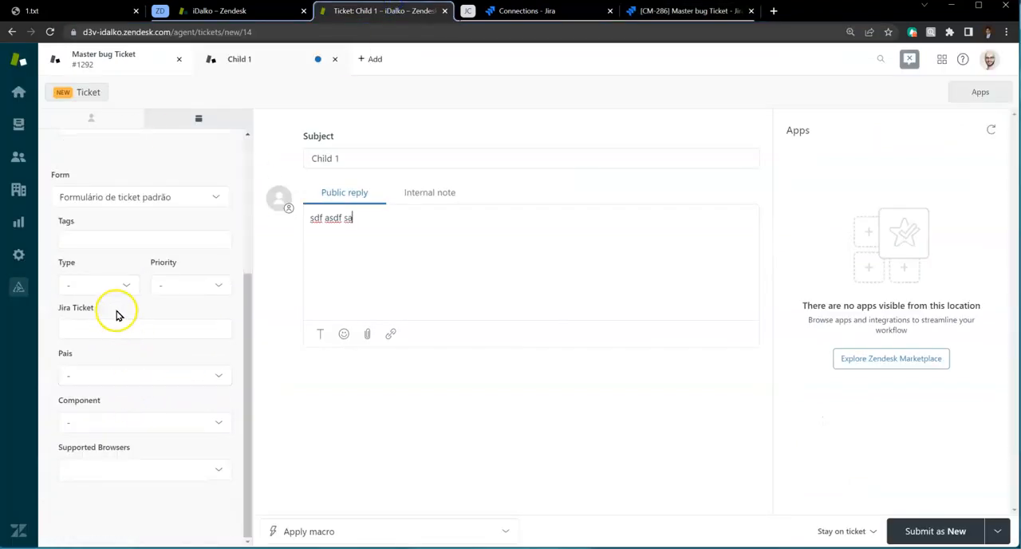
{"action": "type", "text": "CM-286"}
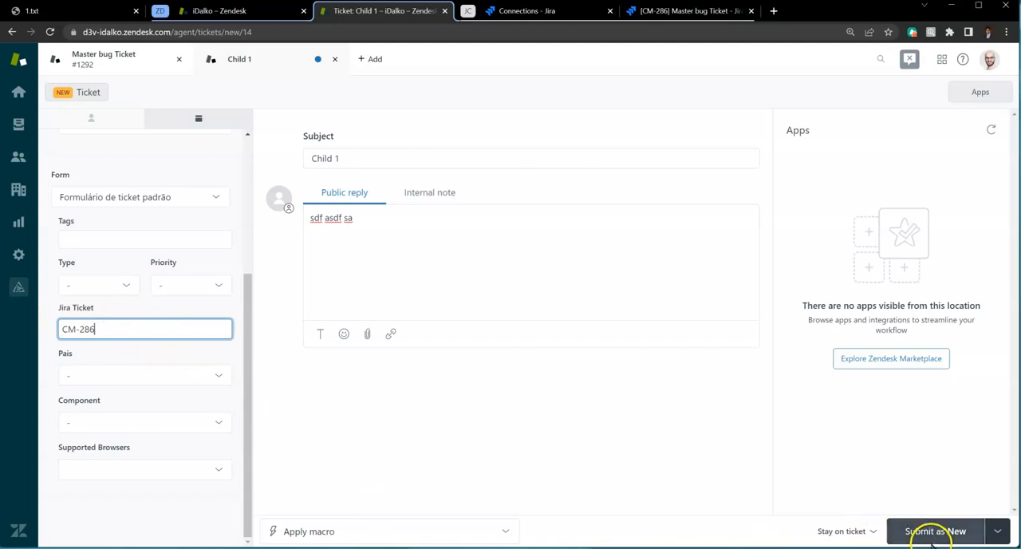
{"action": "left_click", "coordinate": [933, 531]}
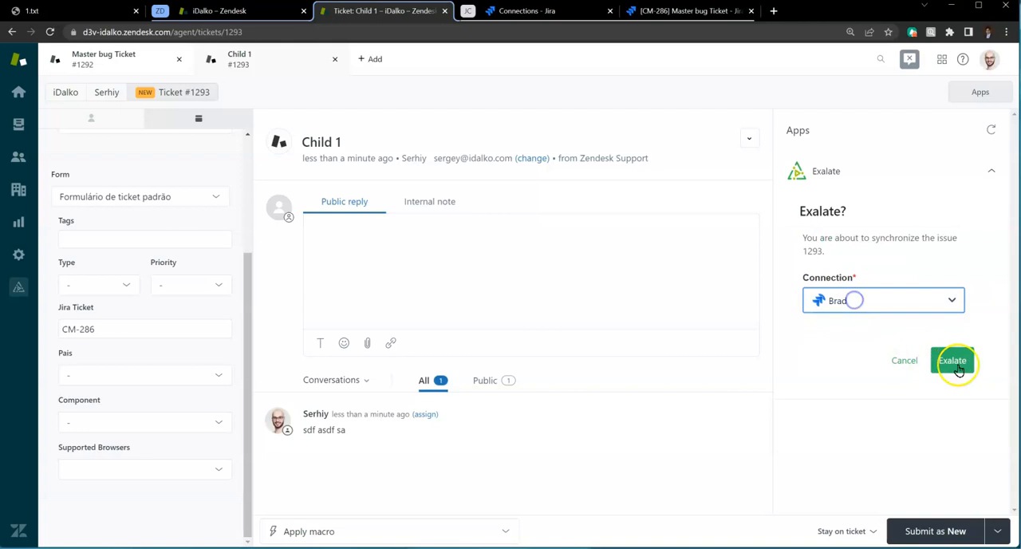
Step: Exalate Child 1 ticket #1293 over Brad and view the linked CM-286 issue in Jira
{"action": "left_click", "coordinate": [958, 360]}
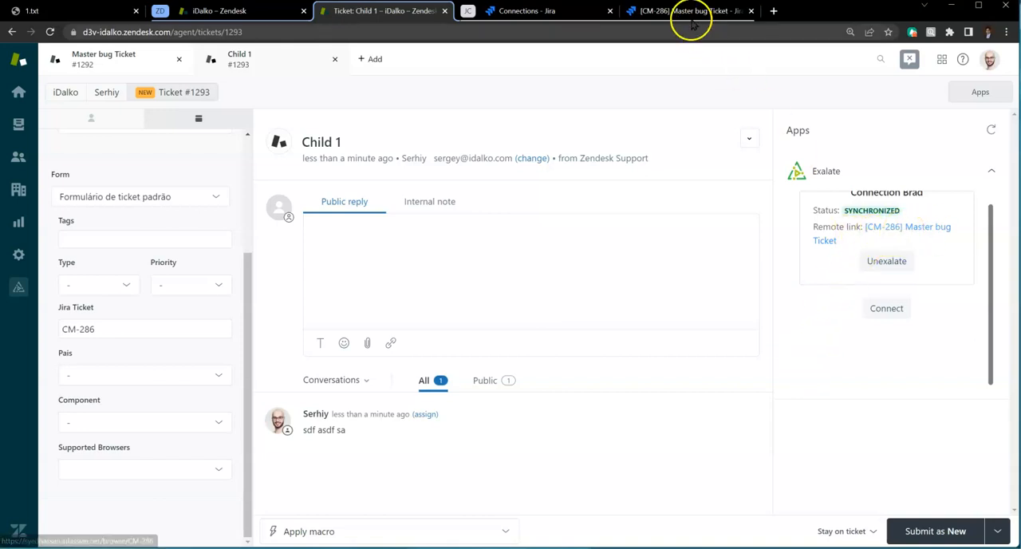
{"action": "left_click", "coordinate": [689, 12]}
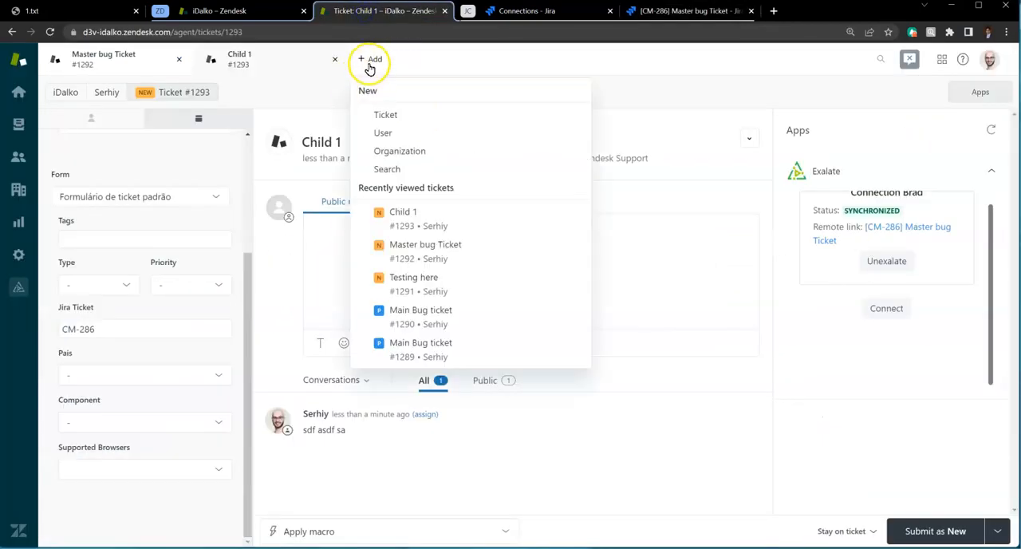
Step: Create Child 2 ticket #1294 with comment 'sd fsdf sdf' and Jira Ticket CM-286, then exalate it over Brad
{"action": "left_click", "coordinate": [386, 132]}
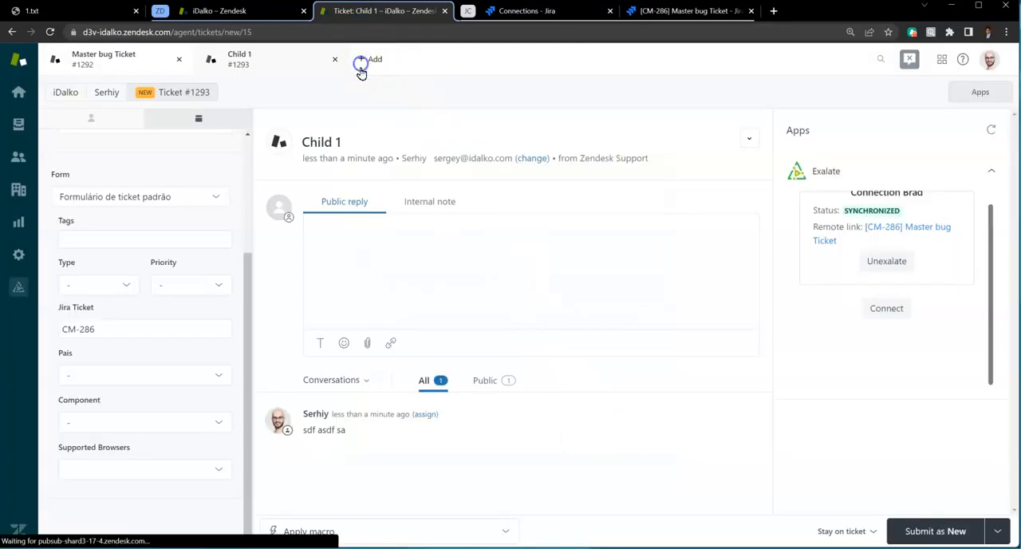
{"action": "left_click", "coordinate": [357, 61]}
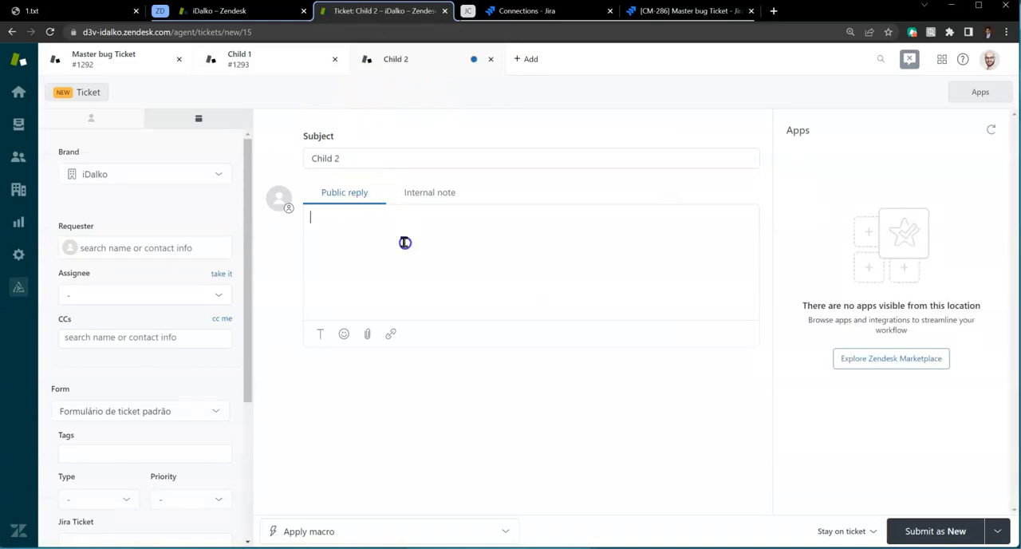
{"action": "type", "text": "sd fsdf sdf"}
{"action": "left_click", "coordinate": [145, 541]}
{"action": "type", "text": "CM-286"}
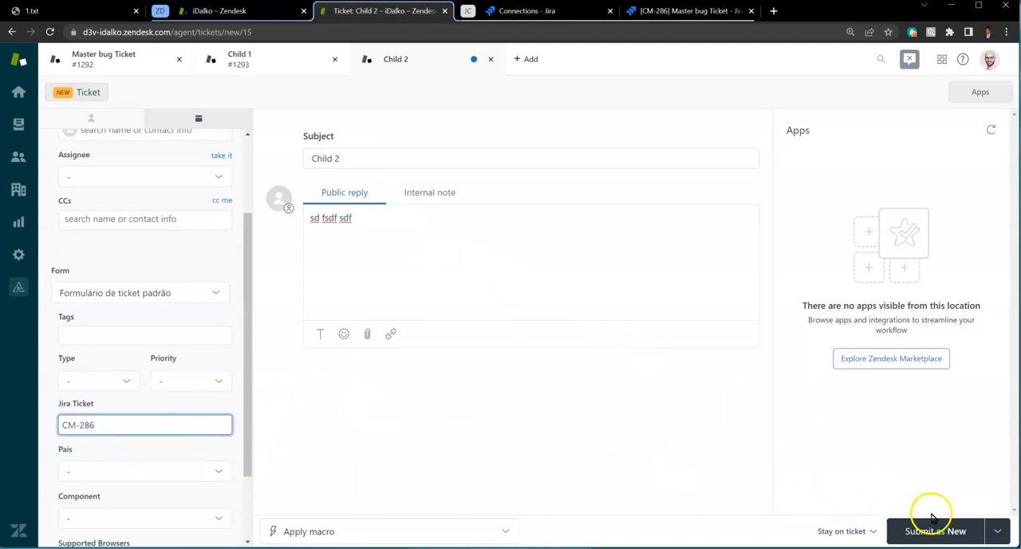
{"action": "left_click", "coordinate": [935, 530]}
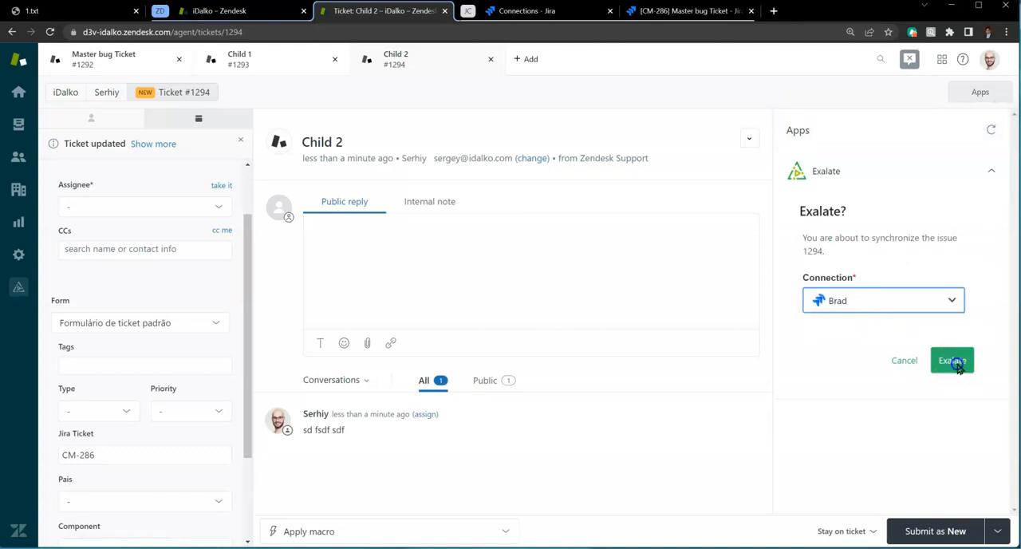
{"action": "left_click", "coordinate": [951, 361]}
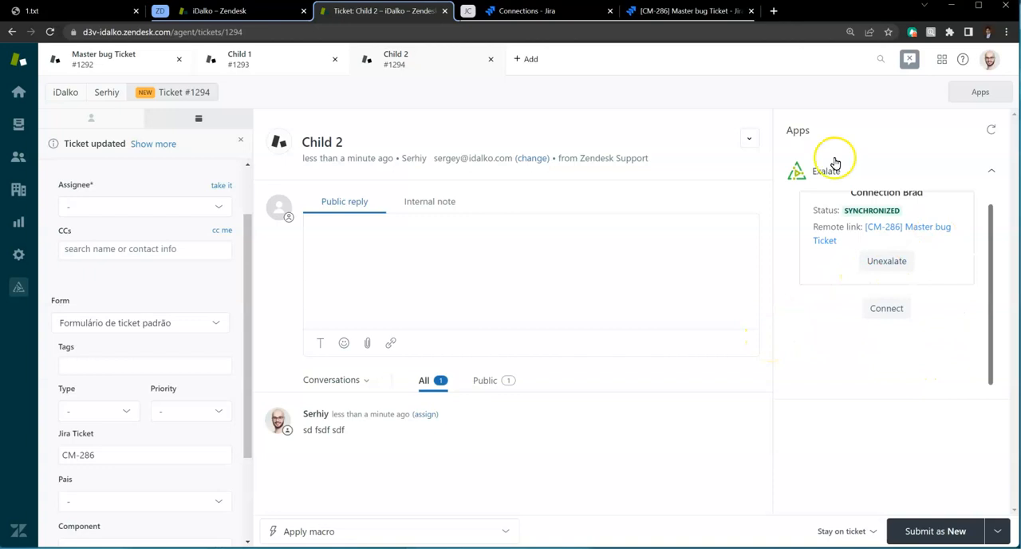
Step: Add comments 'Comment 1', '[ZD:] Comment 2' and 'Comment 3' to Jira issue CM-286, saving each
{"action": "left_click", "coordinate": [688, 9]}
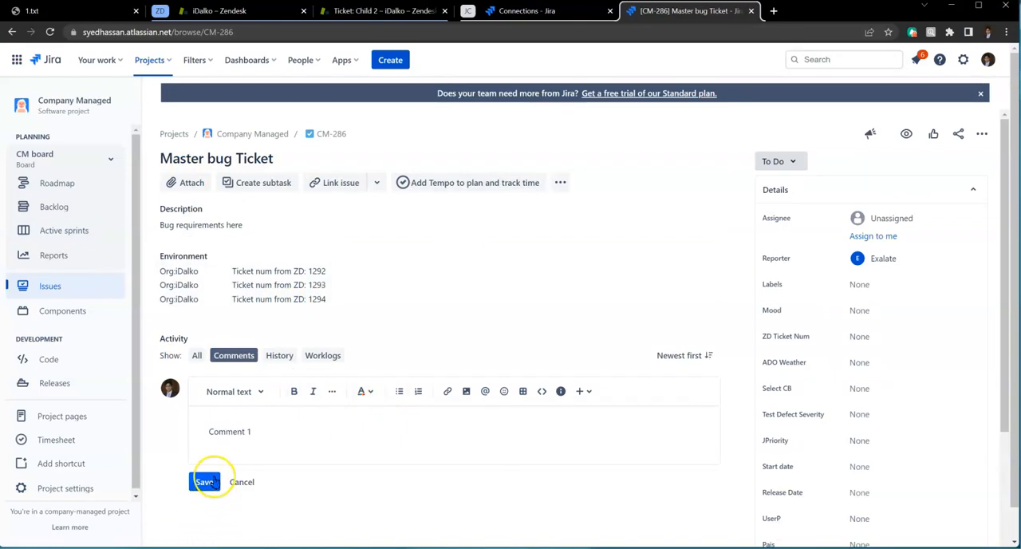
{"action": "left_click", "coordinate": [204, 482]}
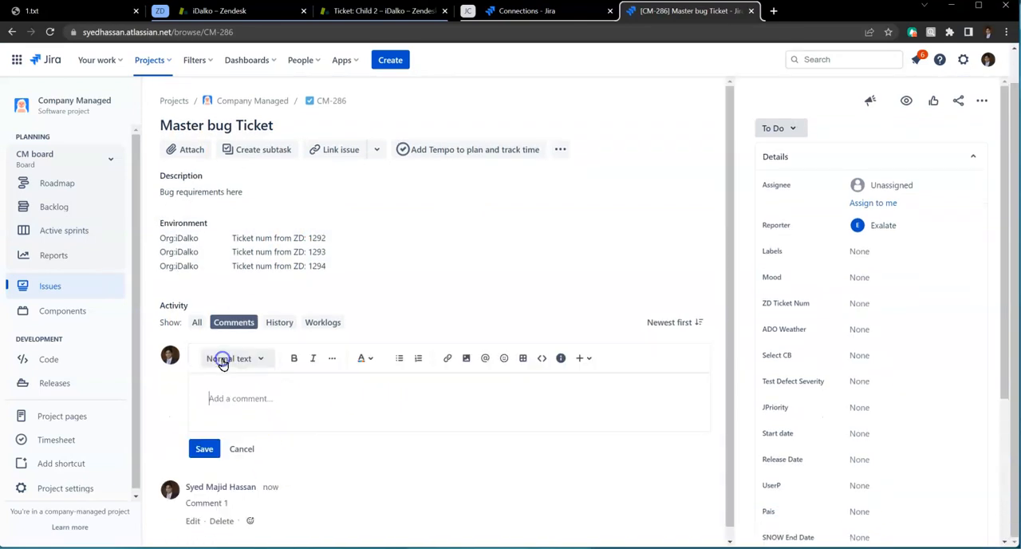
{"action": "type", "text": "[ZD:] Cpom"}
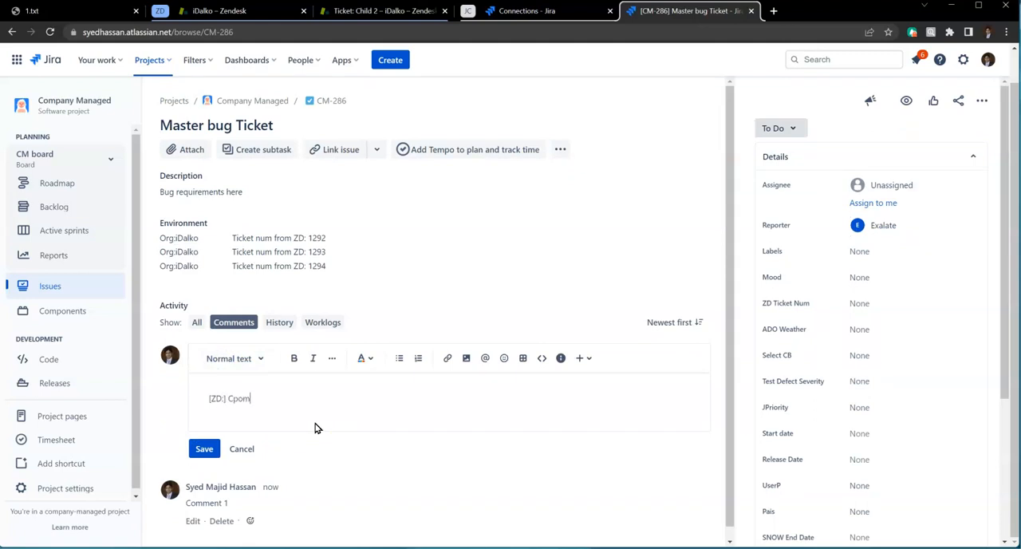
{"action": "type", "text": "Comment 2"}
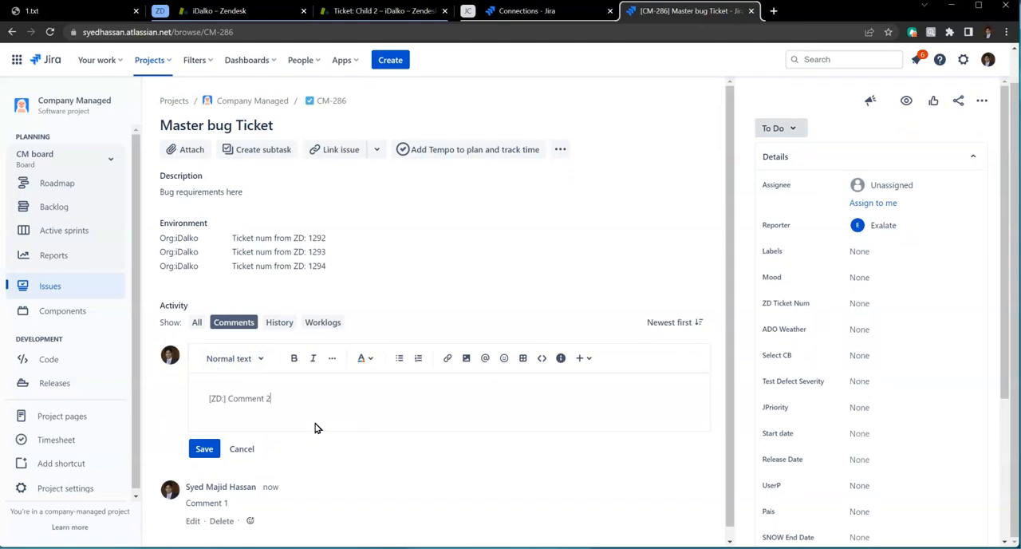
{"action": "left_click", "coordinate": [205, 448]}
{"action": "type", "text": "Commment"}
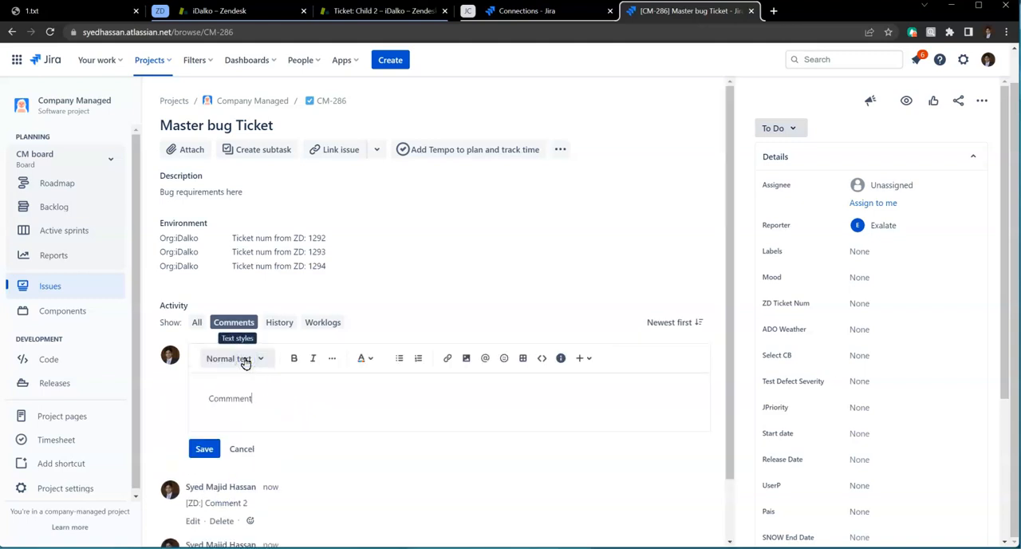
{"action": "left_click", "coordinate": [205, 448]}
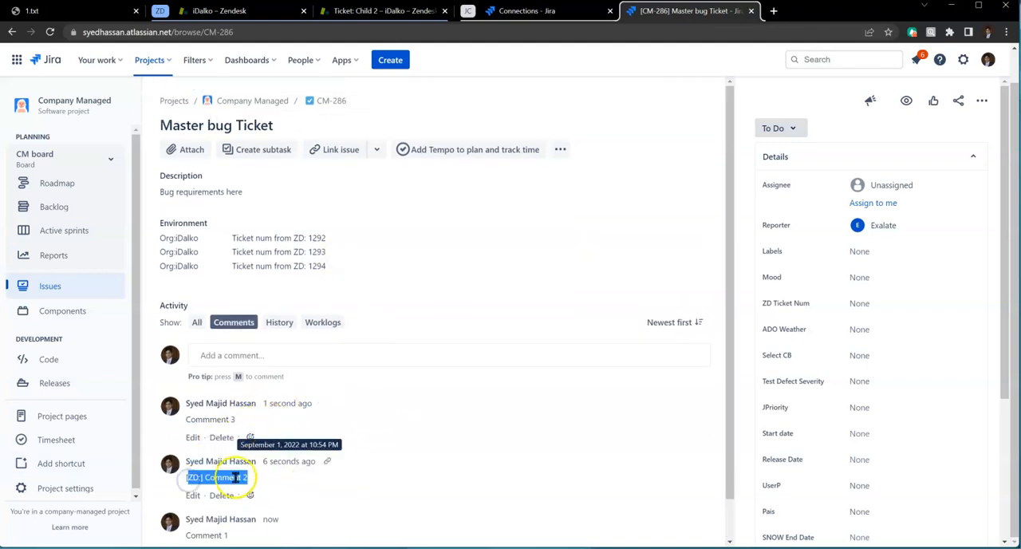
{"action": "left_click", "coordinate": [375, 10]}
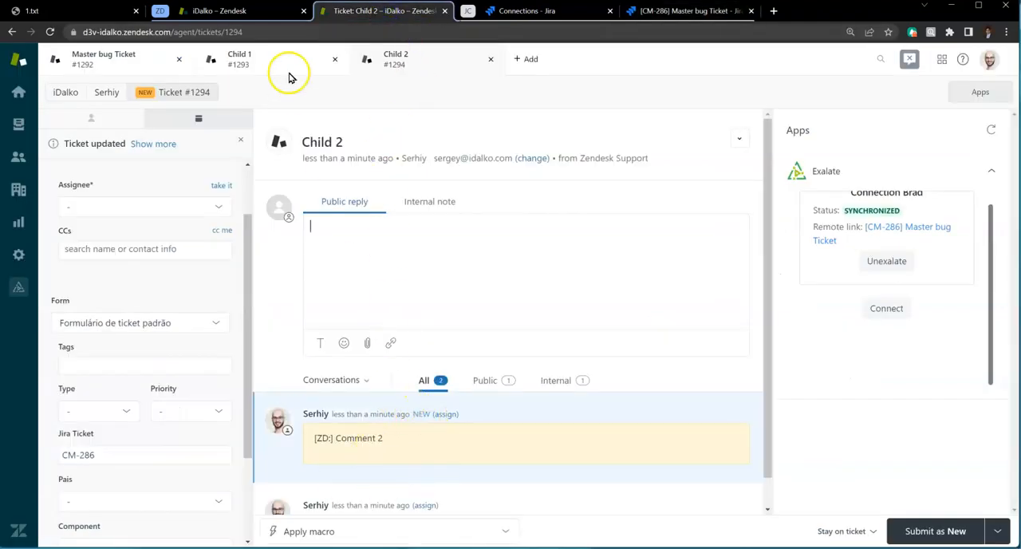
Step: Verify the synced '[ZD:] Comment 2' appears on Child 1 ticket #1293 and Master bug Ticket #1292
{"action": "left_click", "coordinate": [240, 58]}
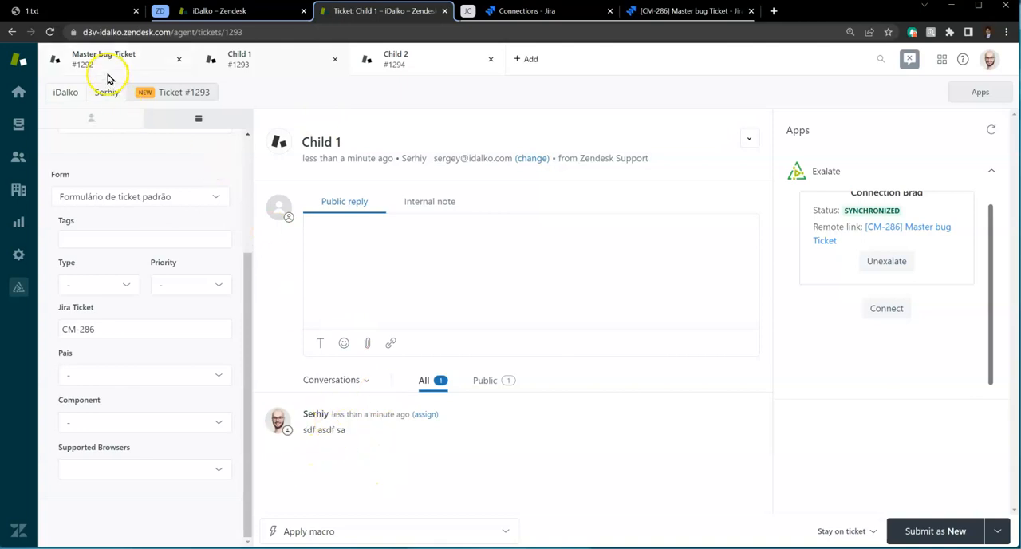
{"action": "left_click", "coordinate": [104, 61]}
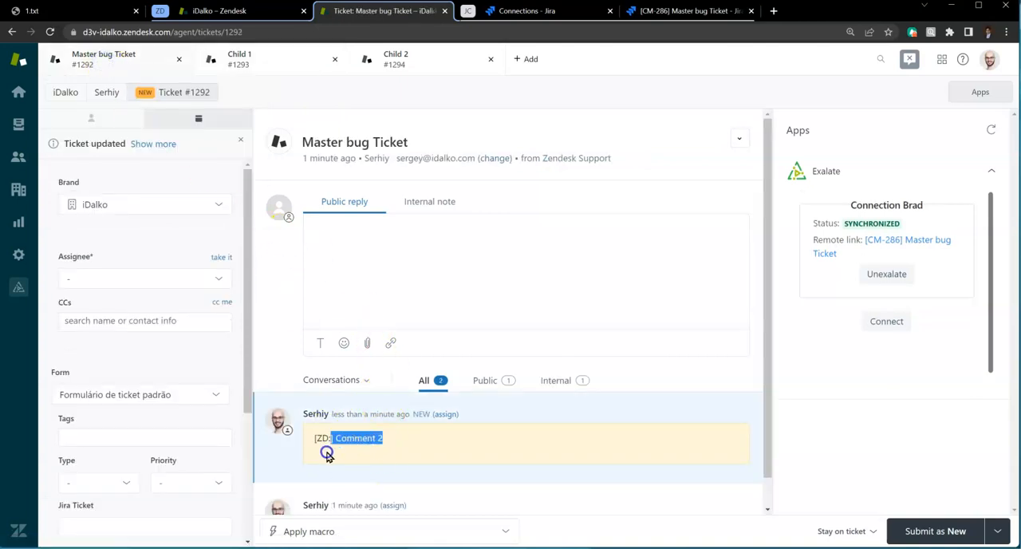
{"action": "mouse_move", "coordinate": [259, 64]}
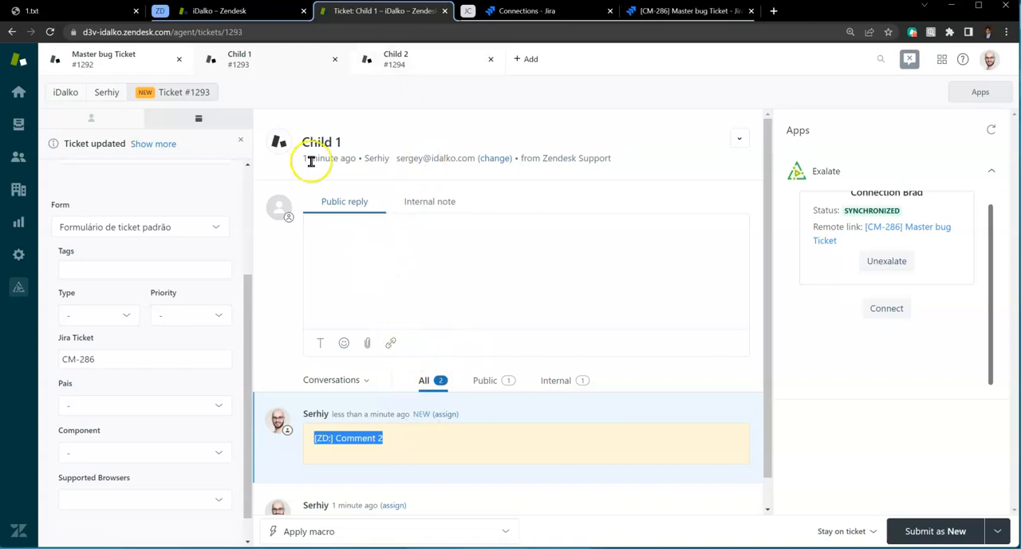
{"action": "mouse_move", "coordinate": [412, 189]}
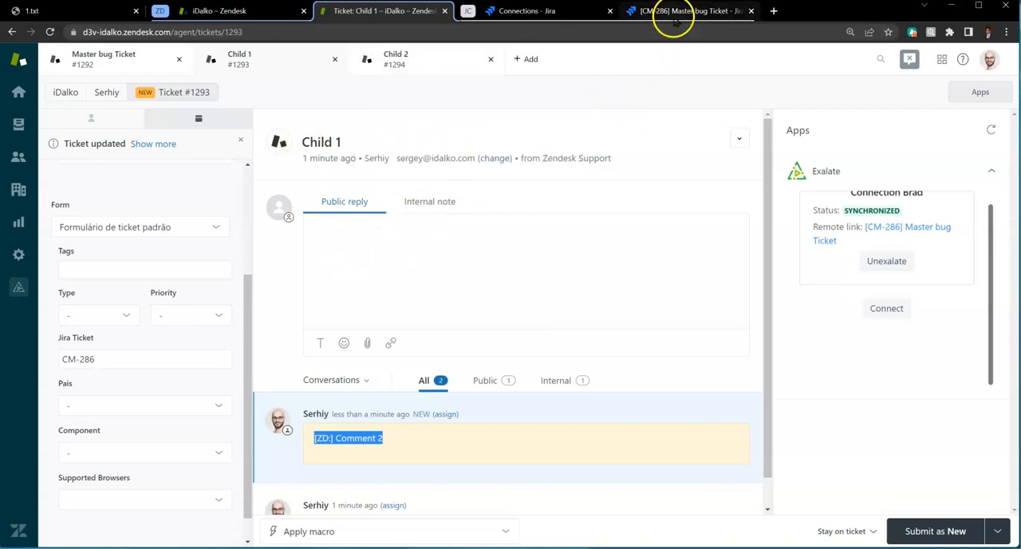
Step: Move CM-286 to In Progress and confirm Zendesk tickets #1292 and #1293 show Pending
{"action": "left_click", "coordinate": [781, 128]}
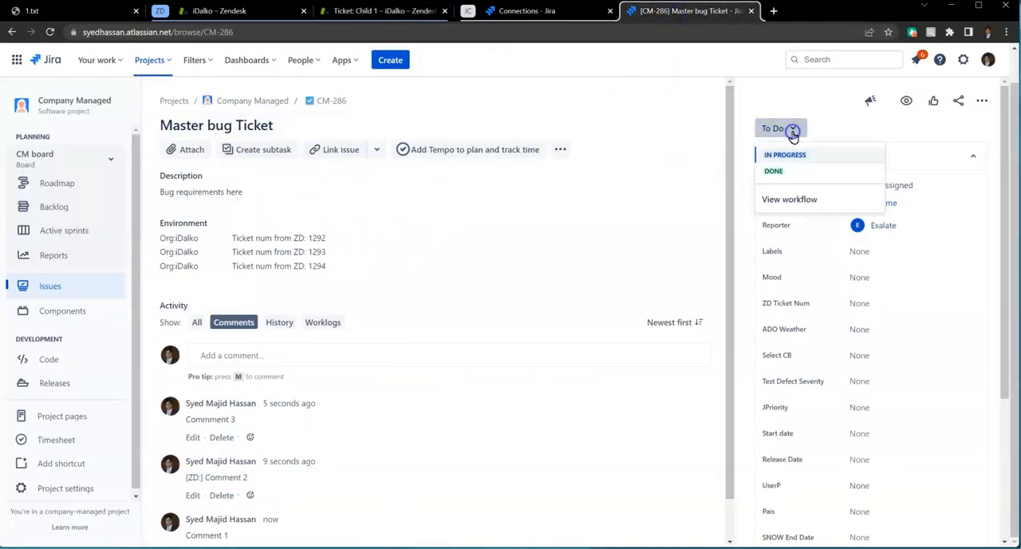
{"action": "left_click", "coordinate": [785, 153]}
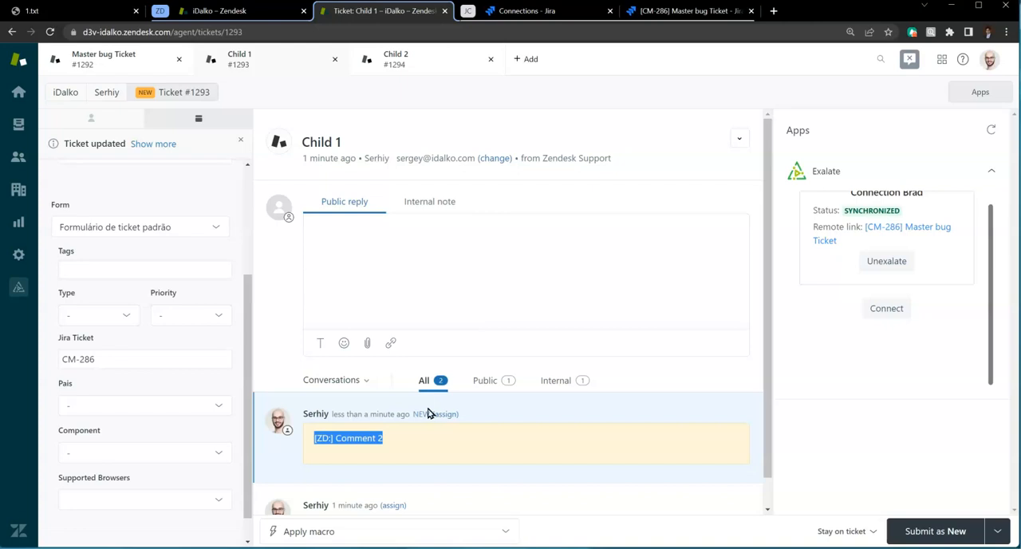
{"action": "left_click", "coordinate": [112, 59]}
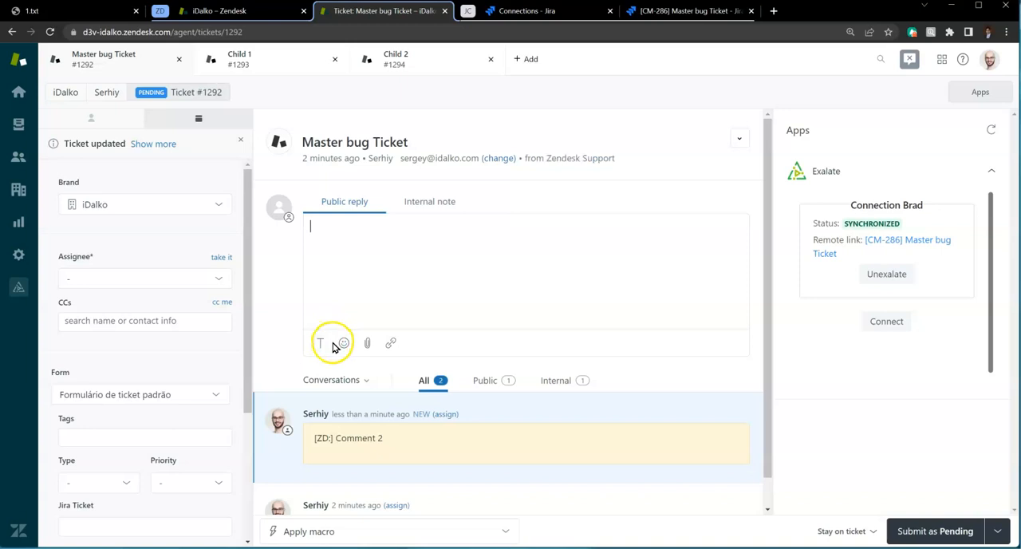
{"action": "left_click", "coordinate": [253, 71]}
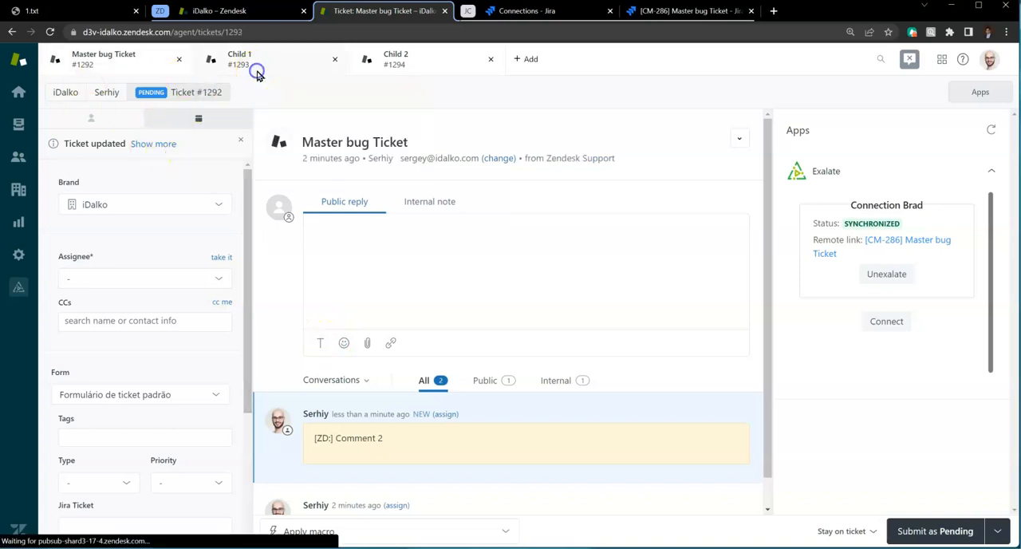
Step: Set CM-286 to Done and check the Child 1 ticket for the synced status
{"action": "left_click", "coordinate": [396, 57]}
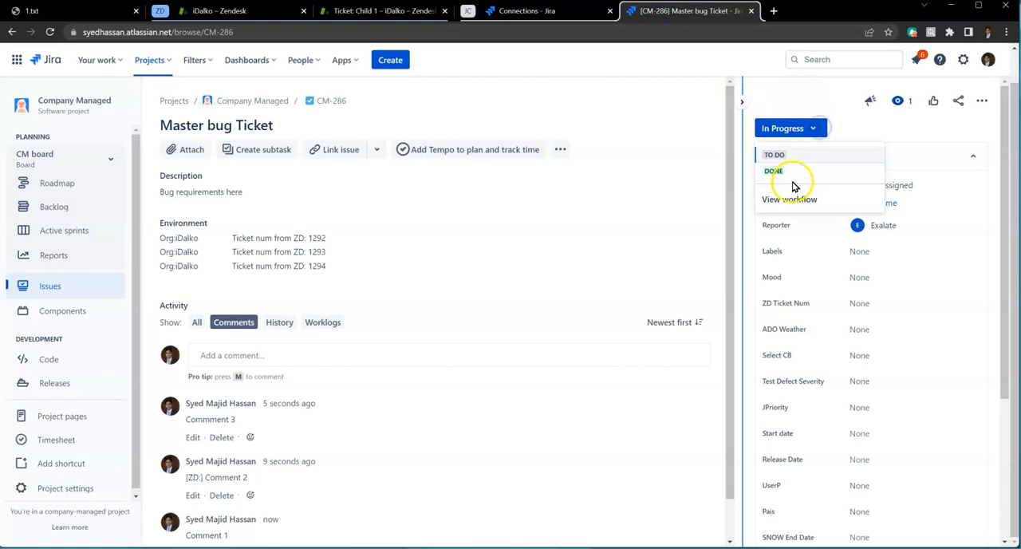
{"action": "left_click", "coordinate": [773, 171]}
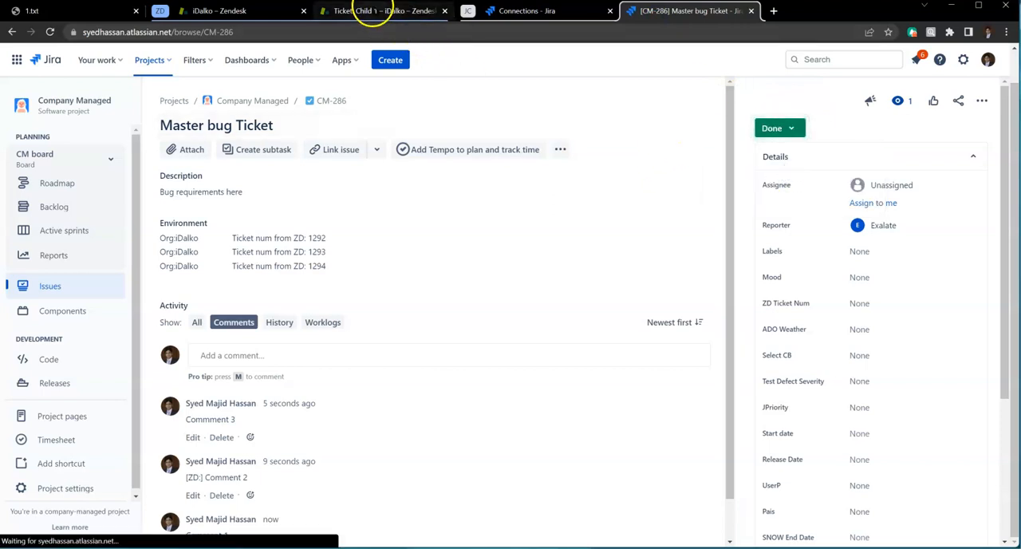
{"action": "left_click", "coordinate": [379, 11]}
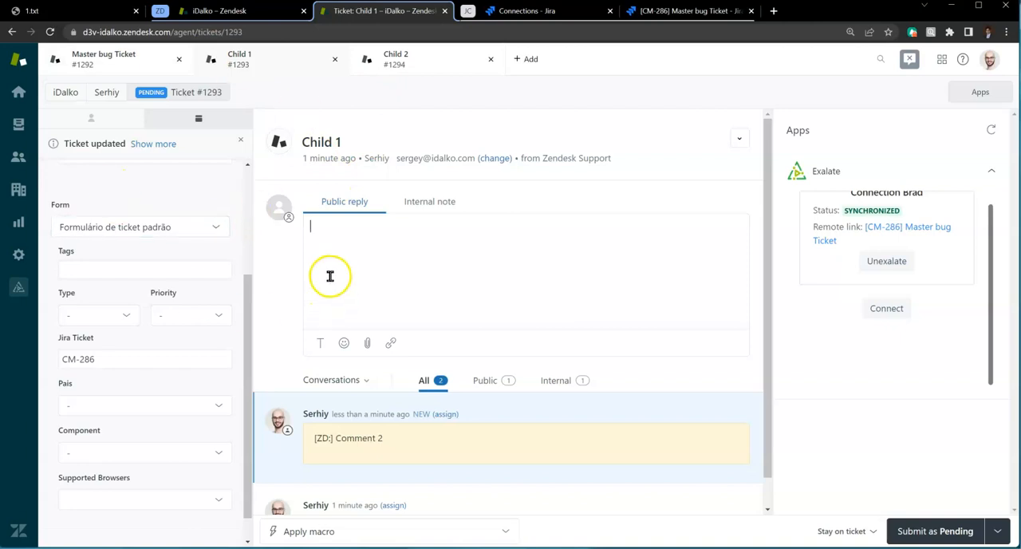
{"action": "mouse_move", "coordinate": [271, 236]}
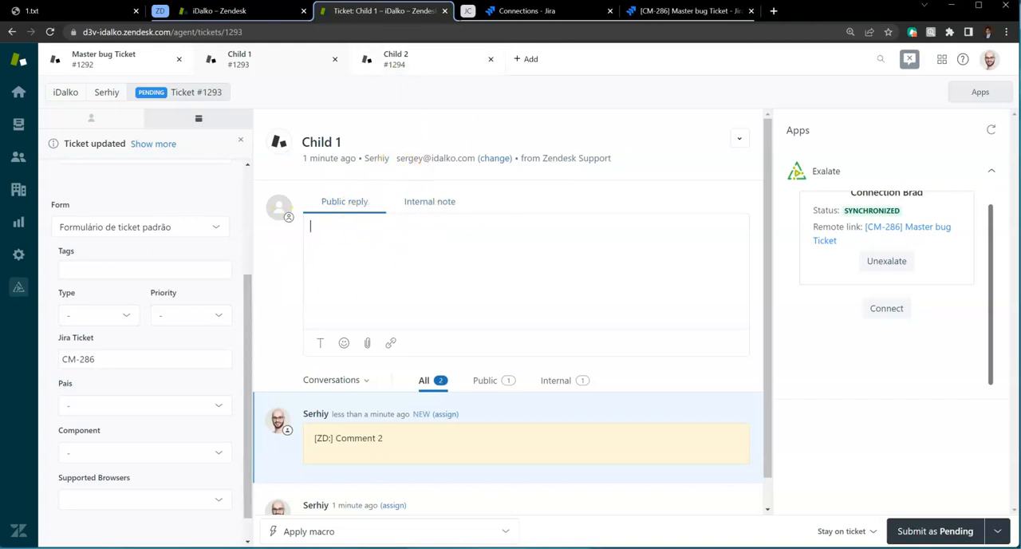
{"action": "mouse_move", "coordinate": [323, 278]}
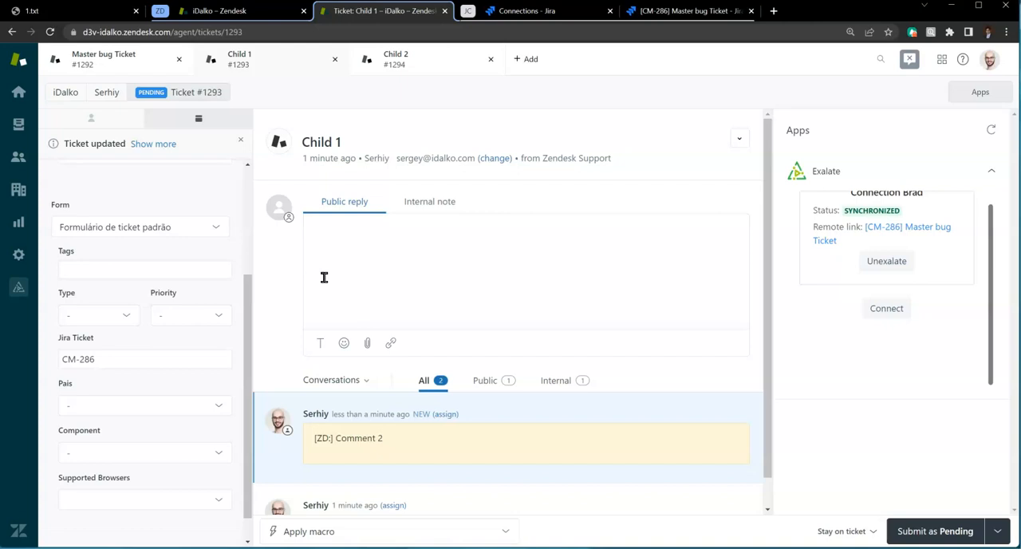
{"action": "mouse_move", "coordinate": [396, 249]}
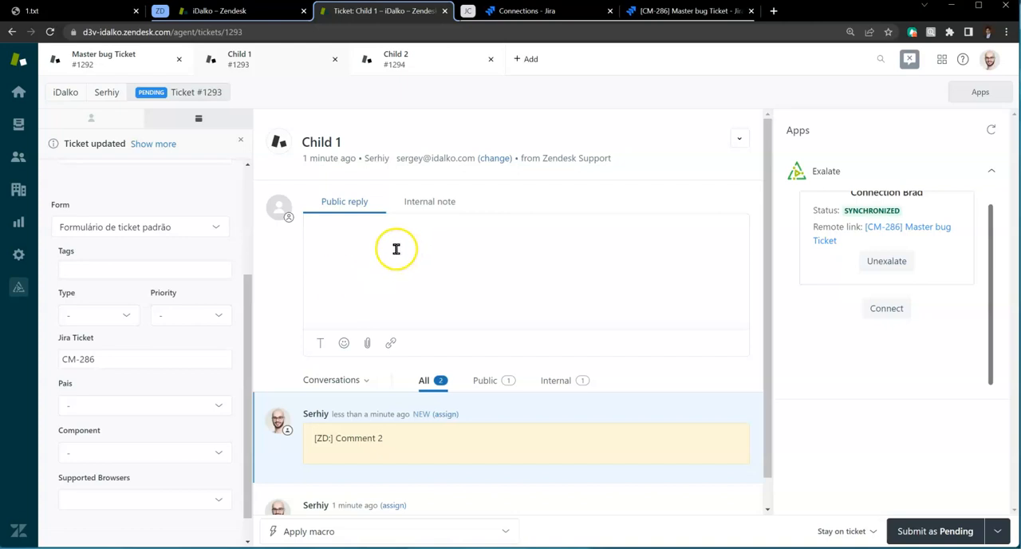